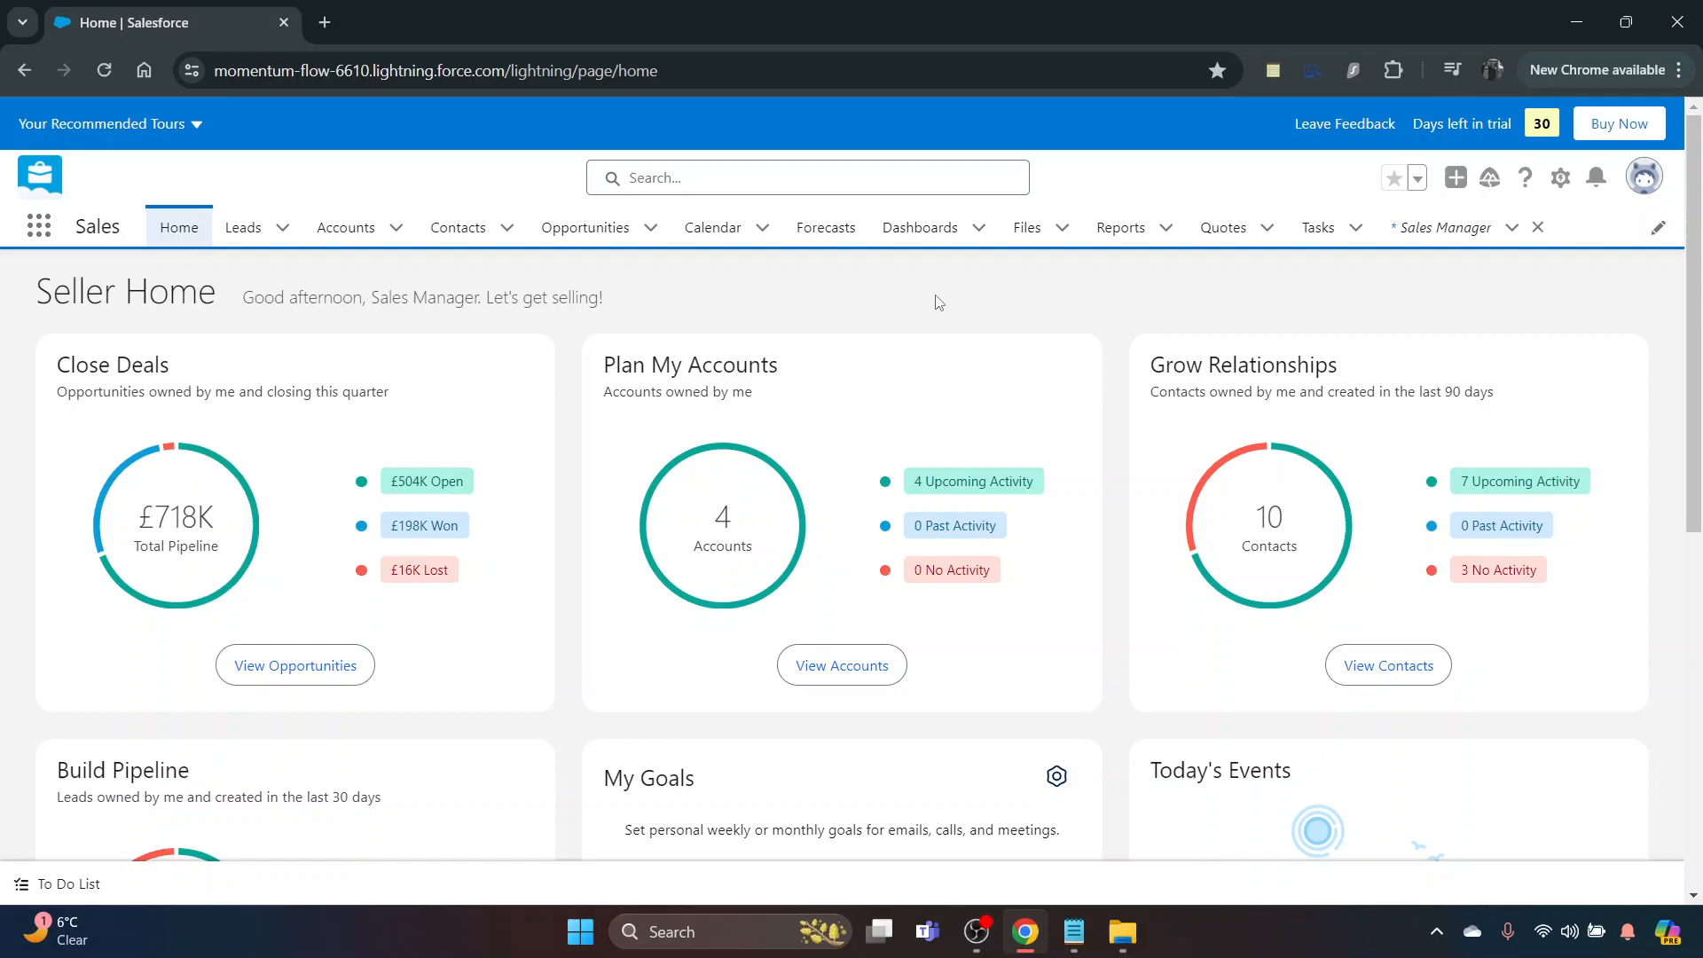
mouse_move(1643, 176)
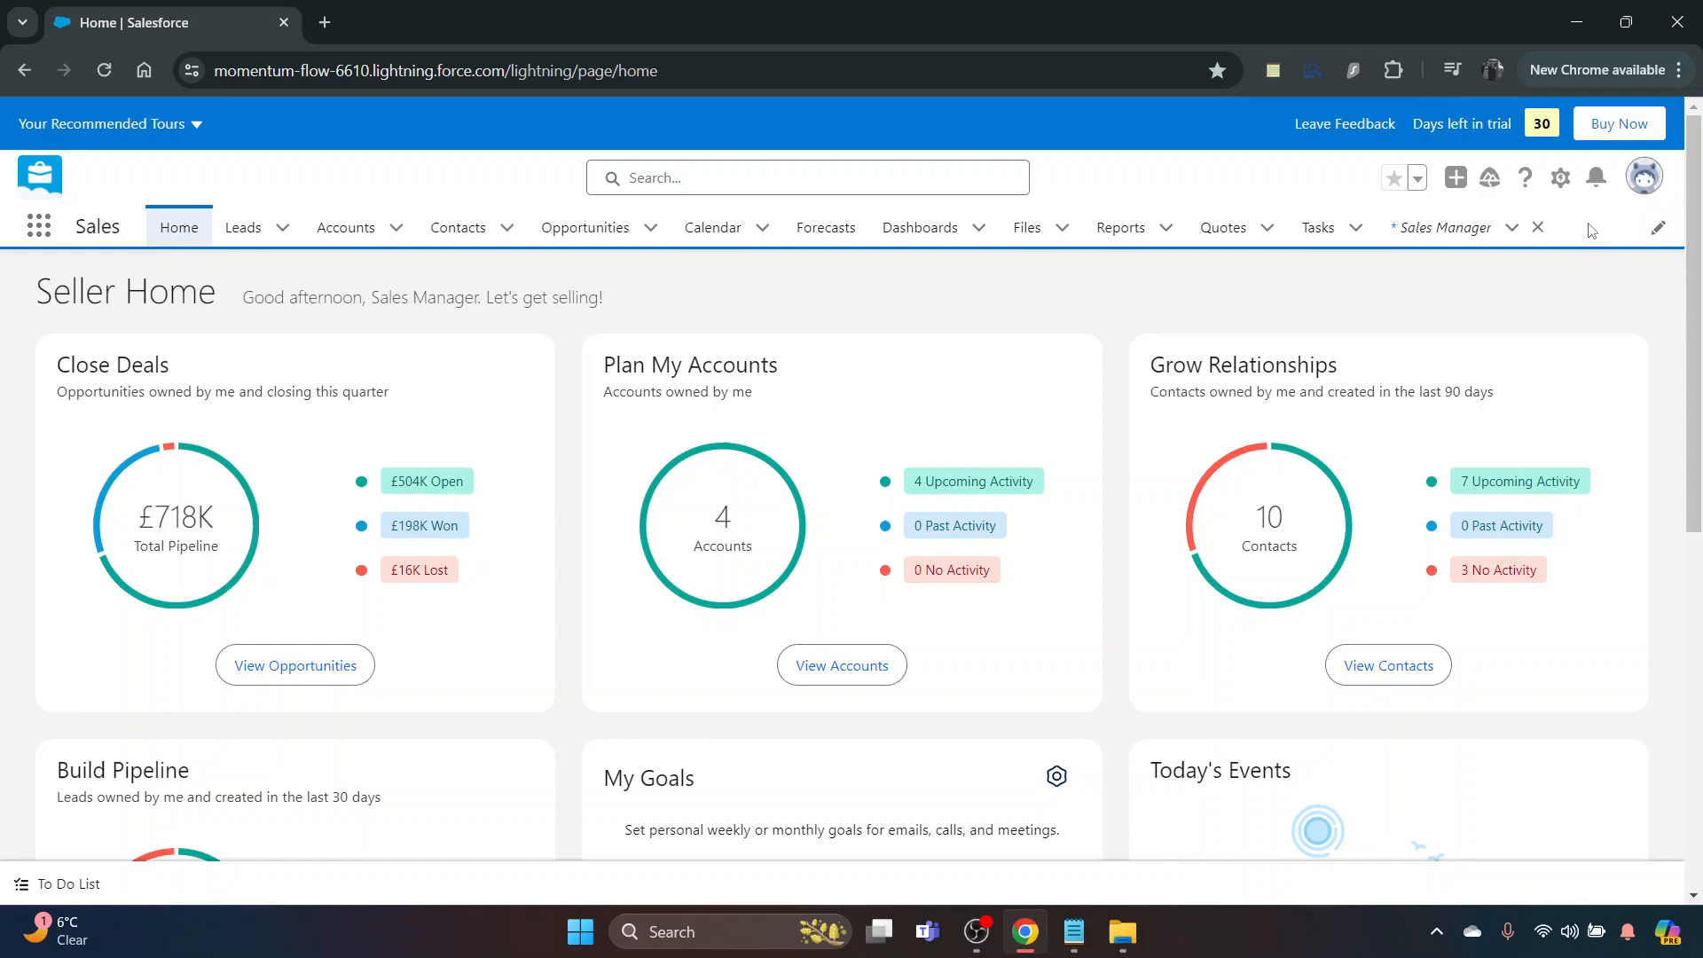
Step: Reveal the administration menu from the gear icon on Seller Home
left_click(1559, 177)
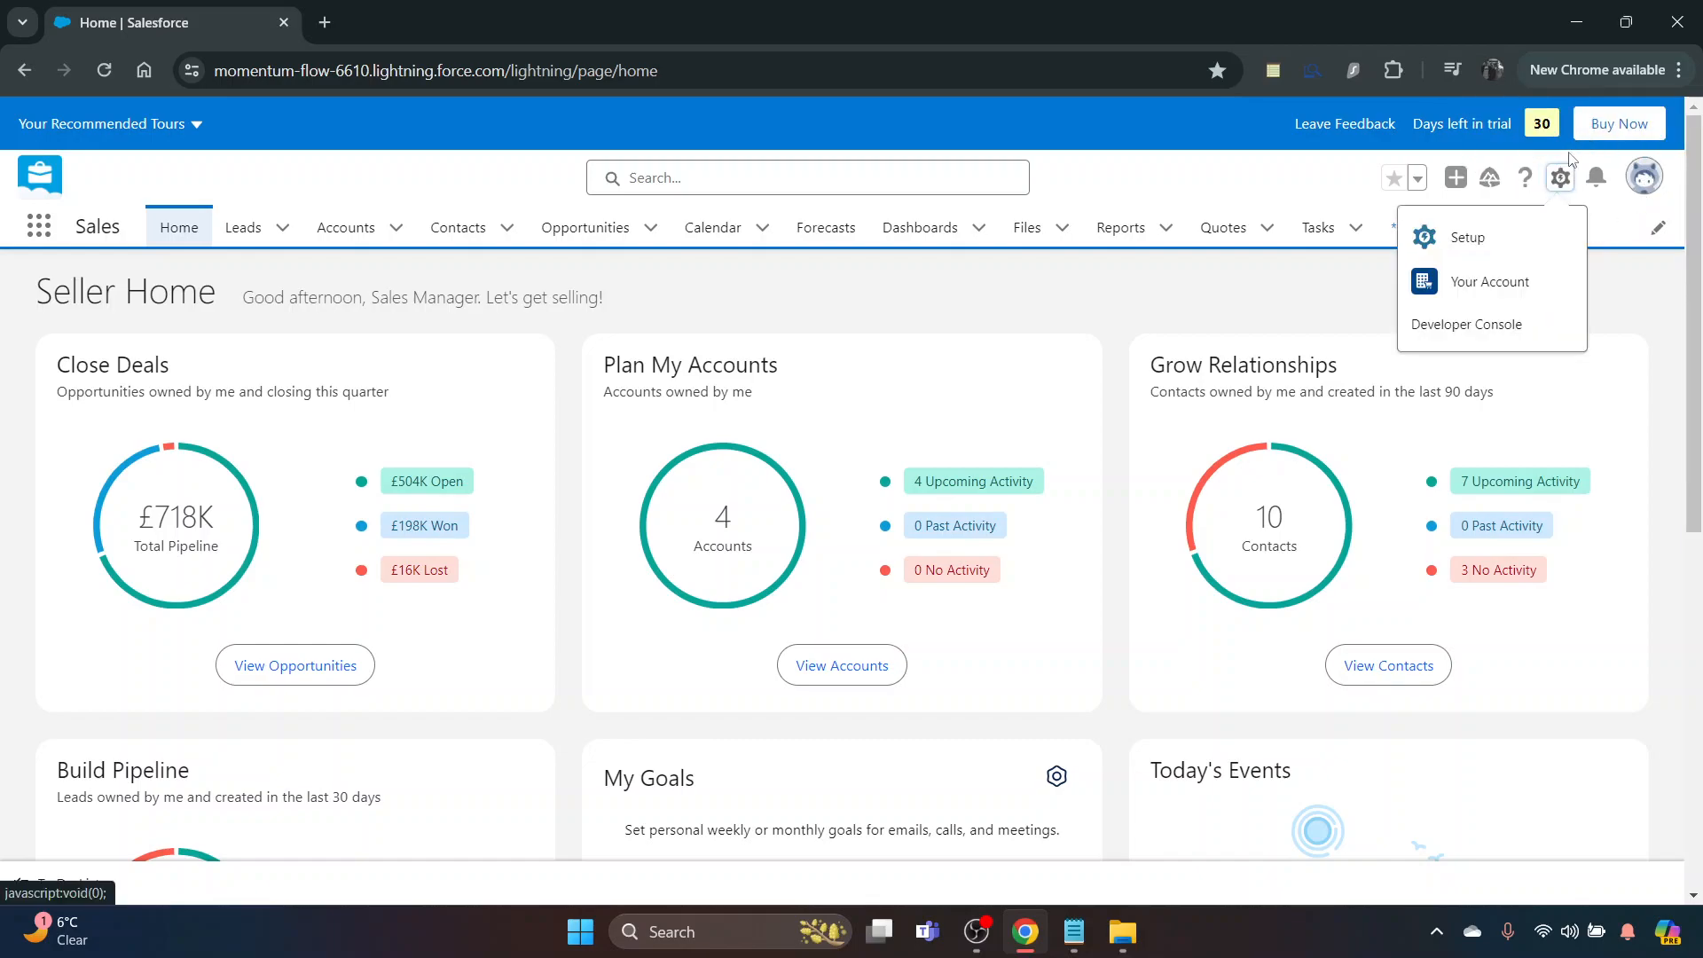
Step: Go to Setup and reach the All Users list via a Quick Find search for 'users'
left_click(1466, 237)
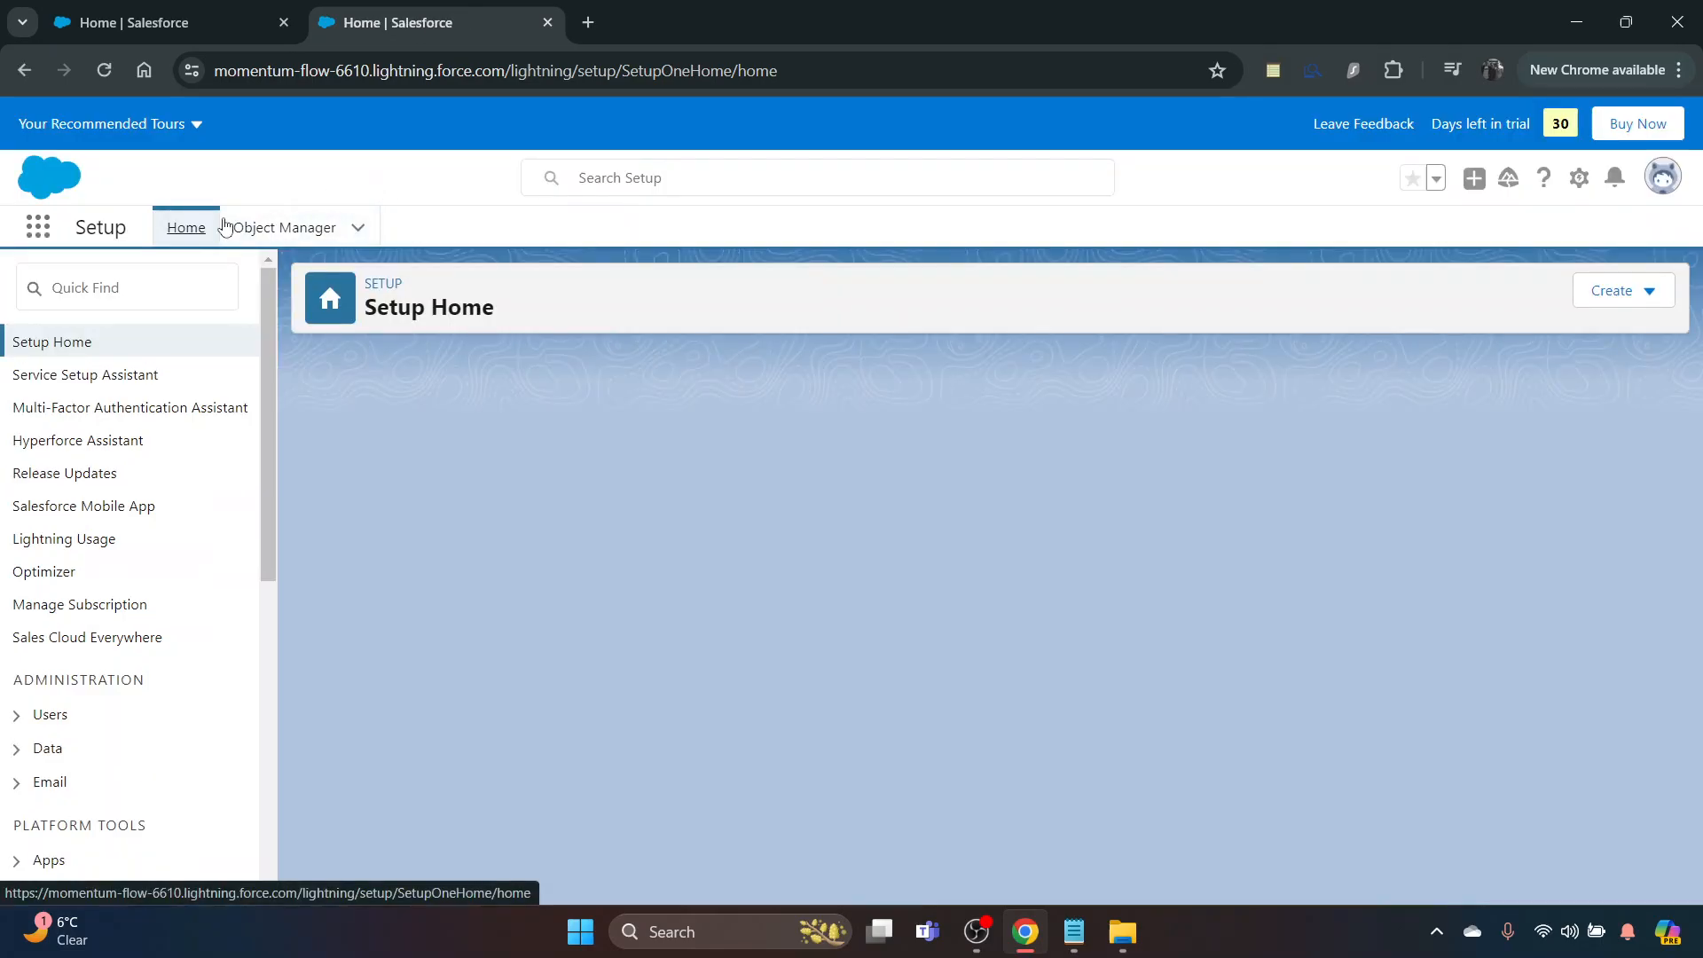
type("users")
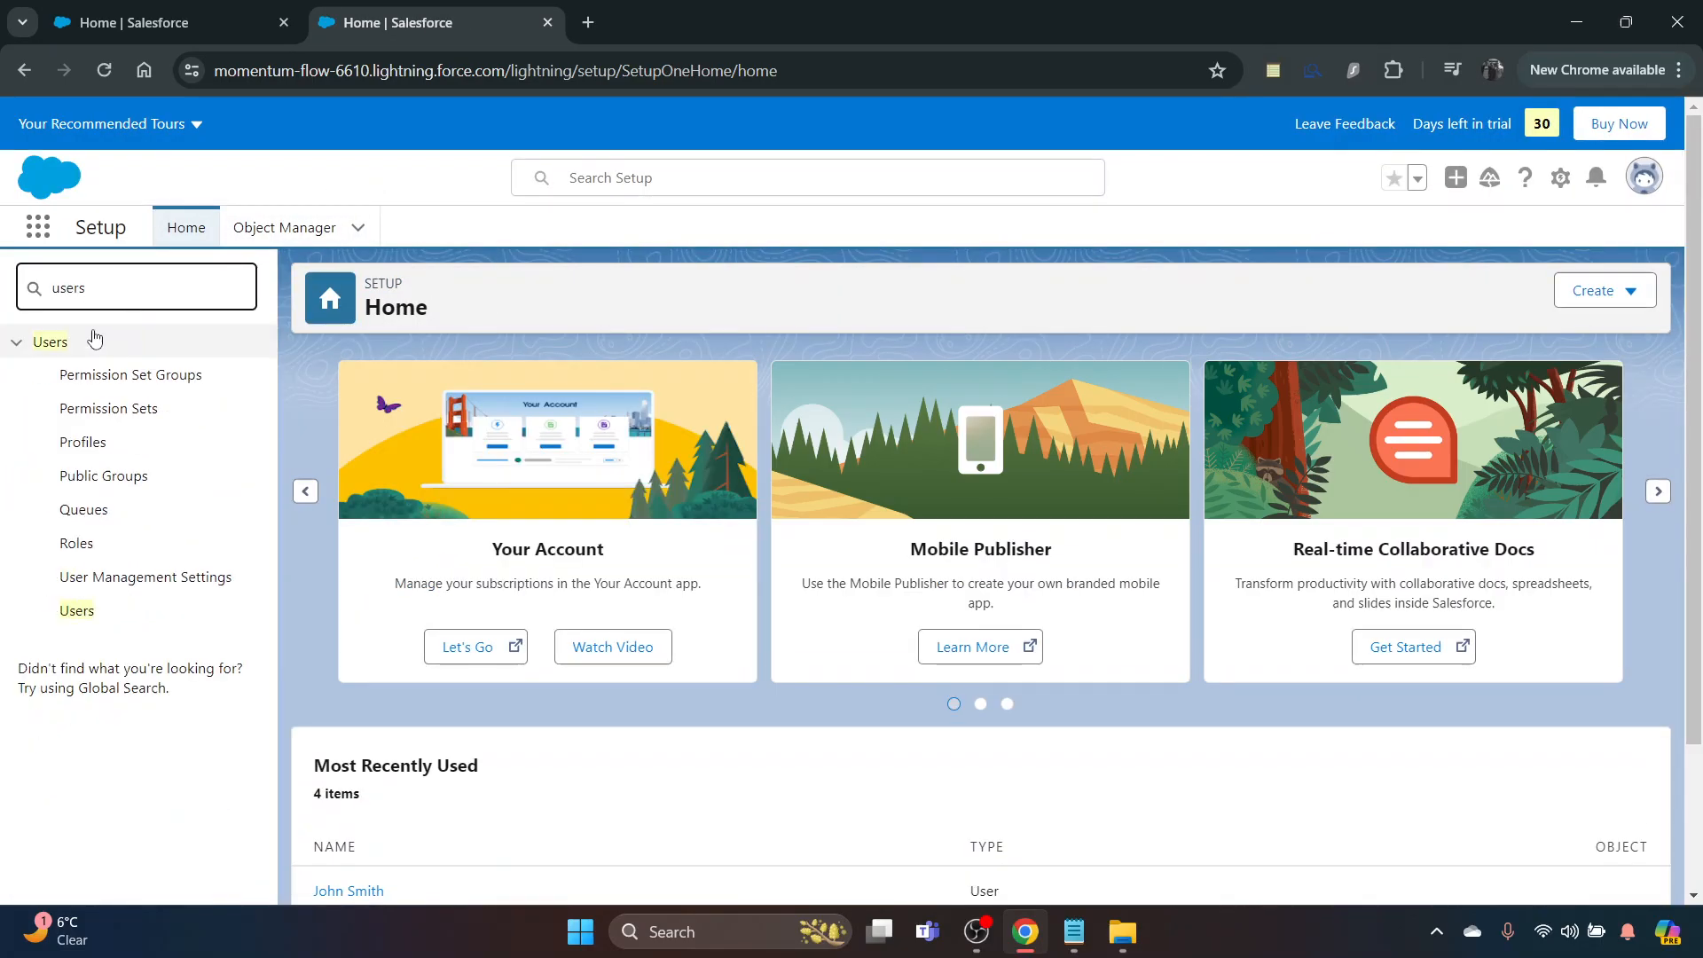
mouse_move(76, 609)
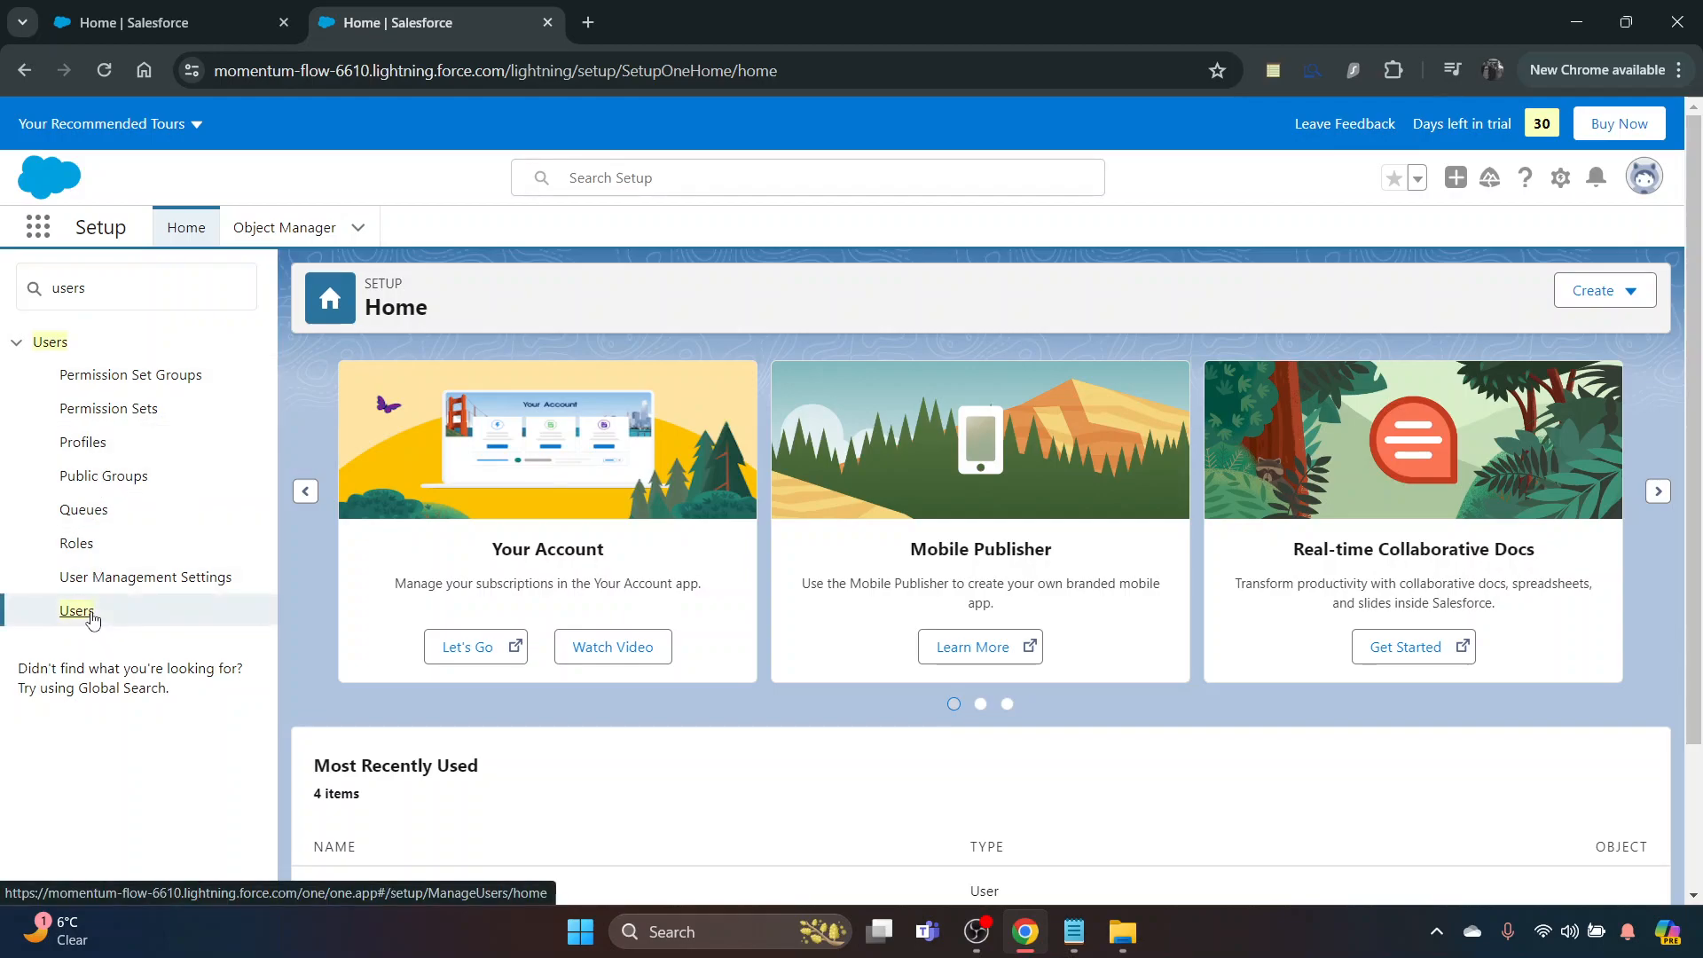
left_click(76, 609)
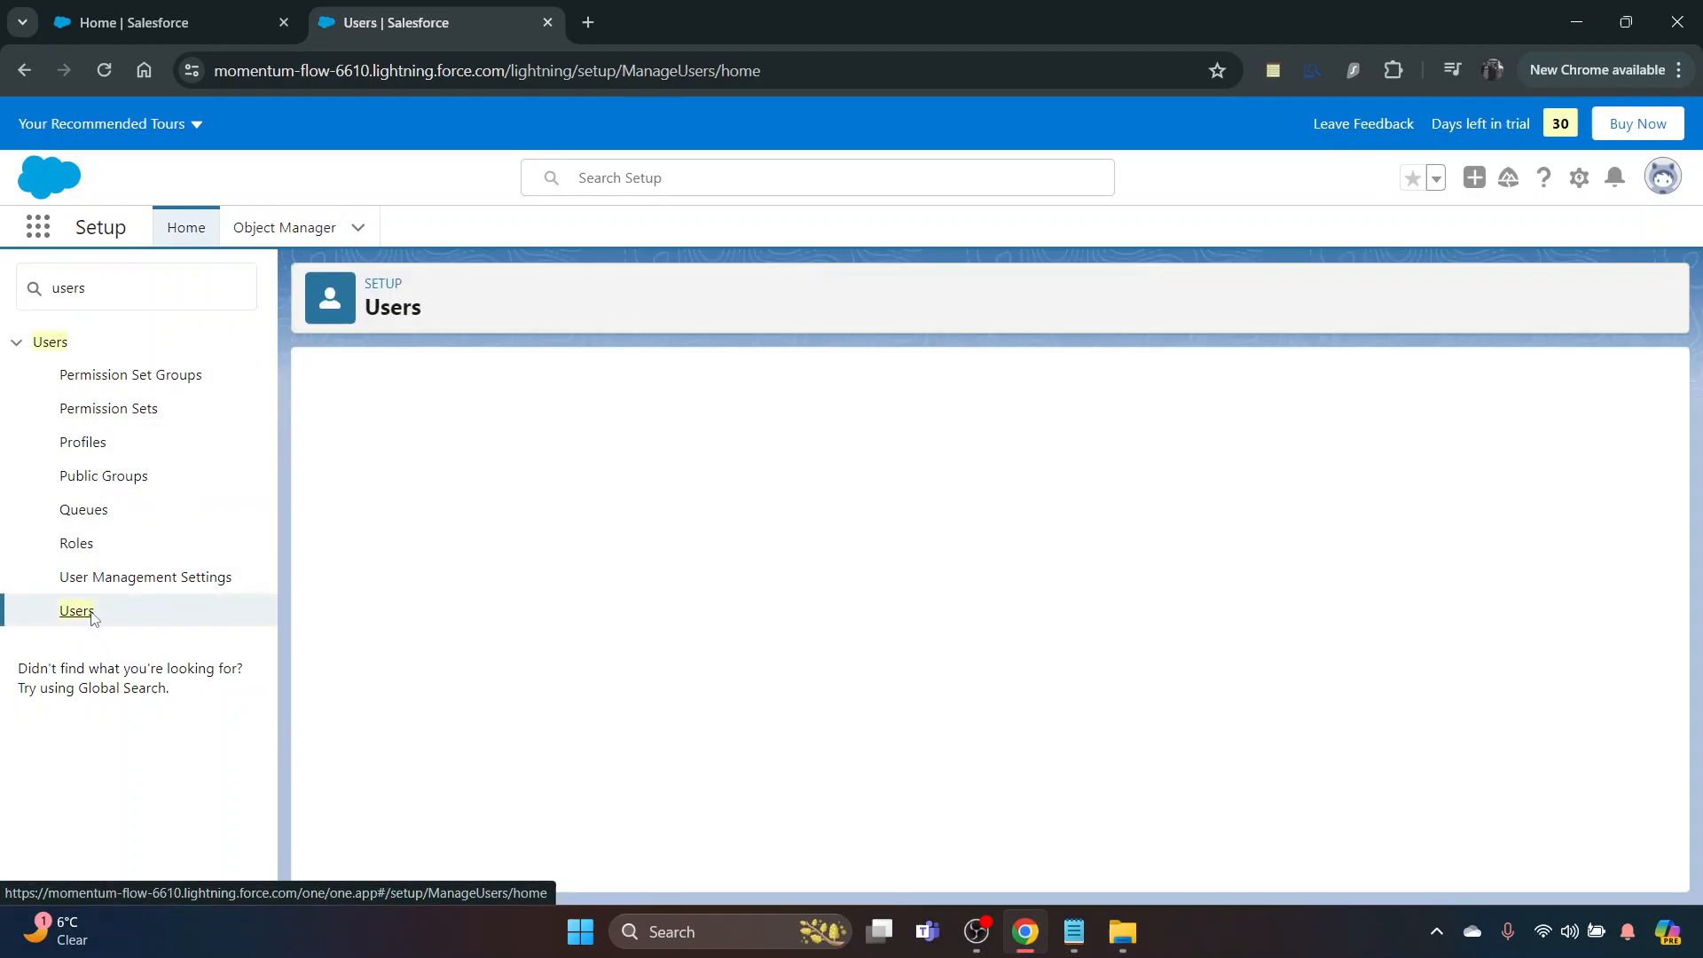
left_click(76, 609)
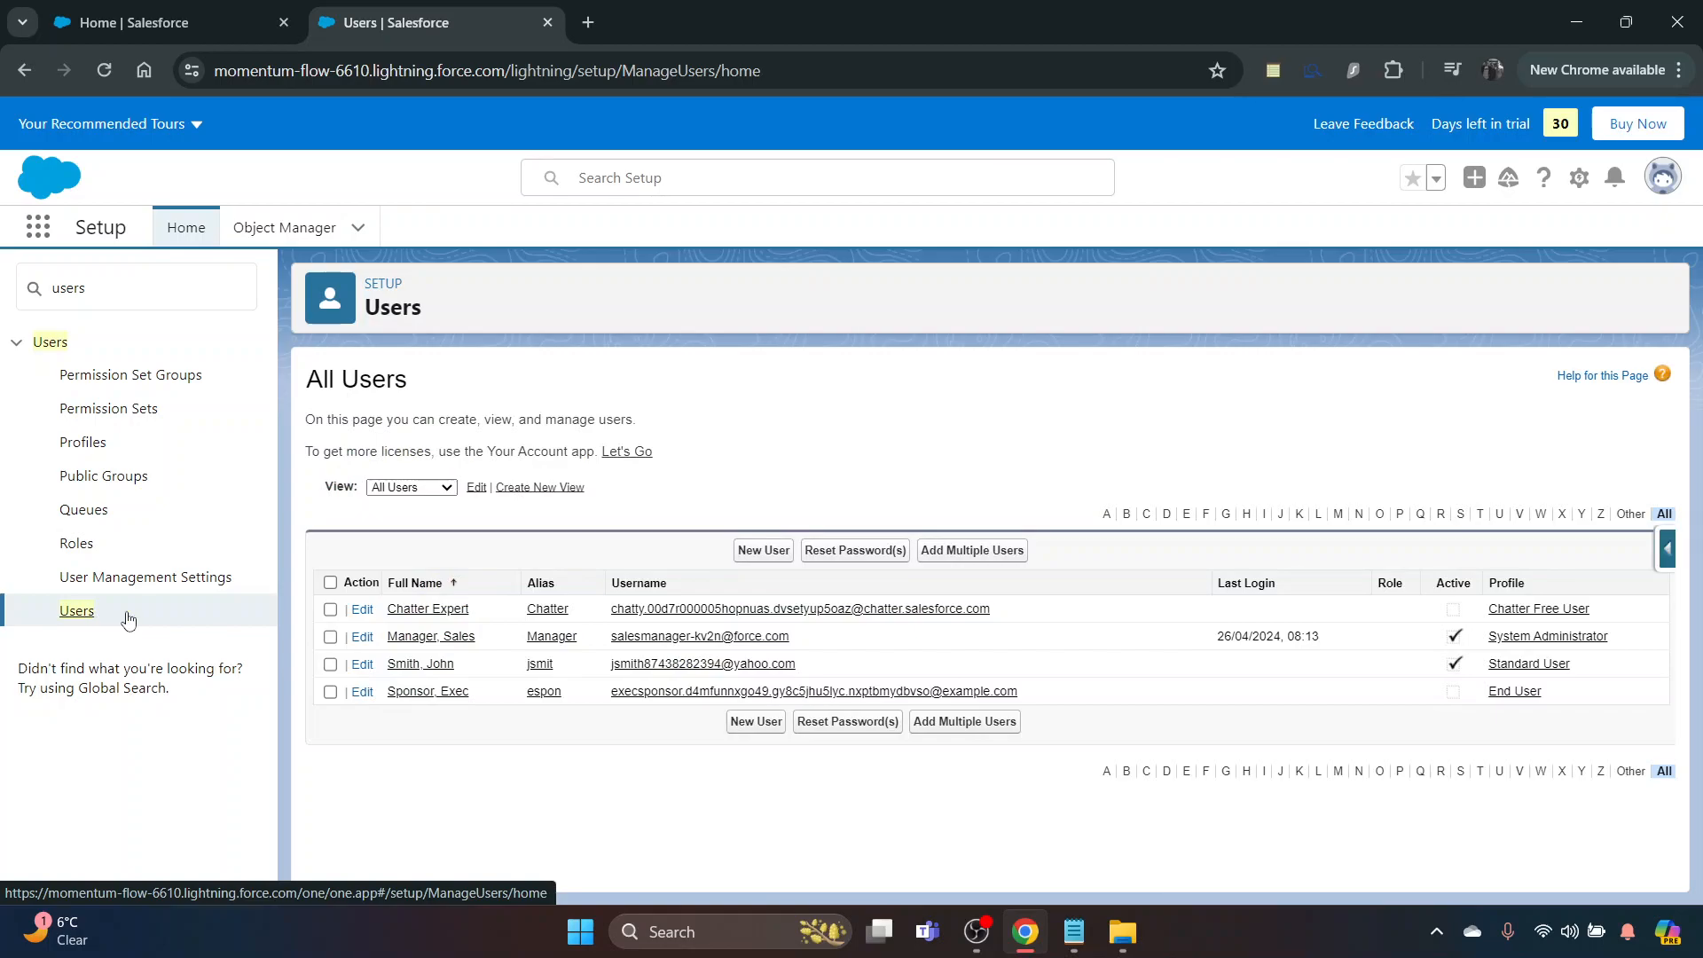
mouse_move(765, 646)
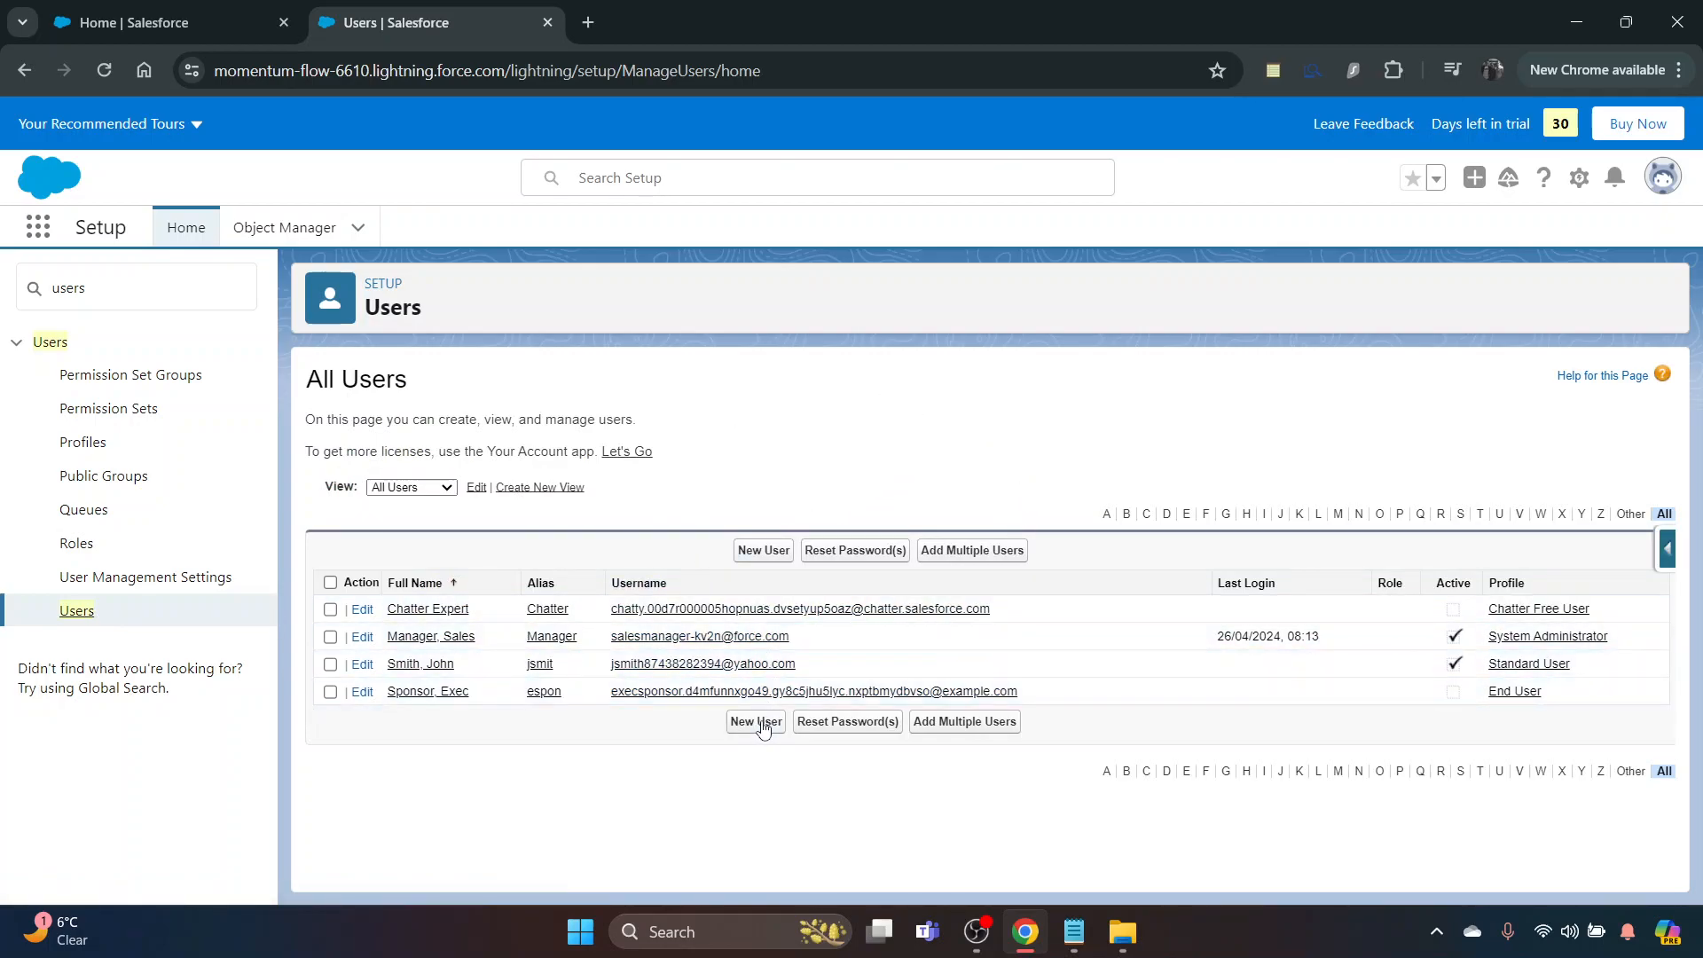
left_click(754, 721)
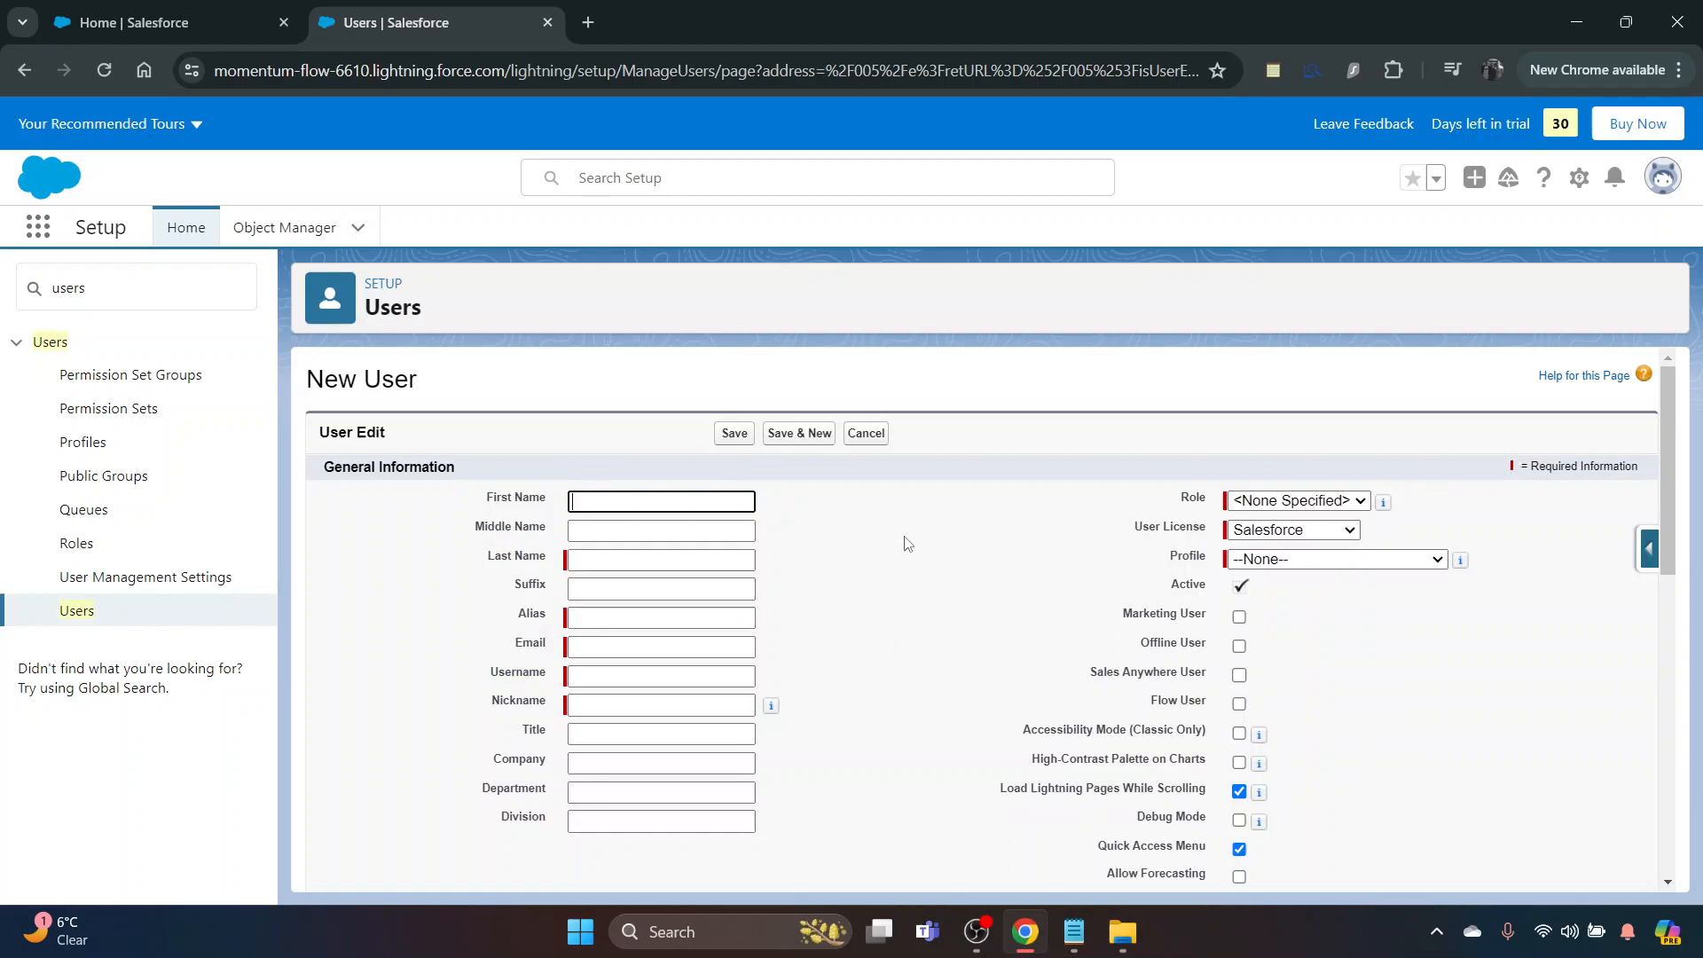
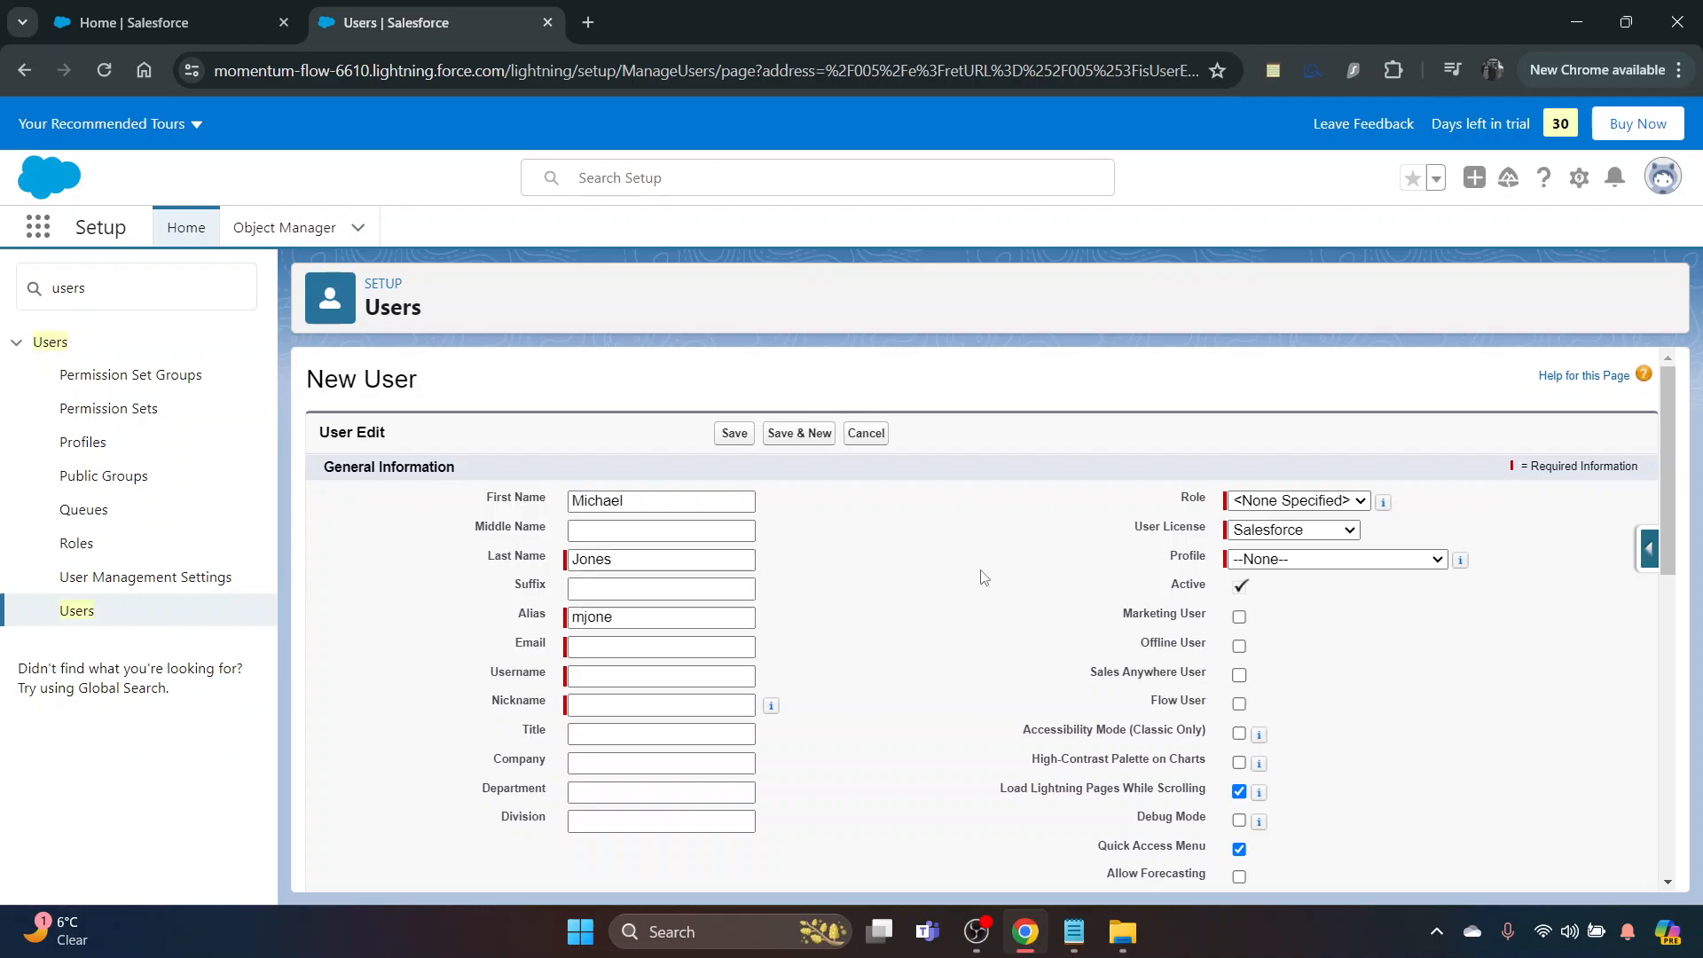
left_click(659, 617)
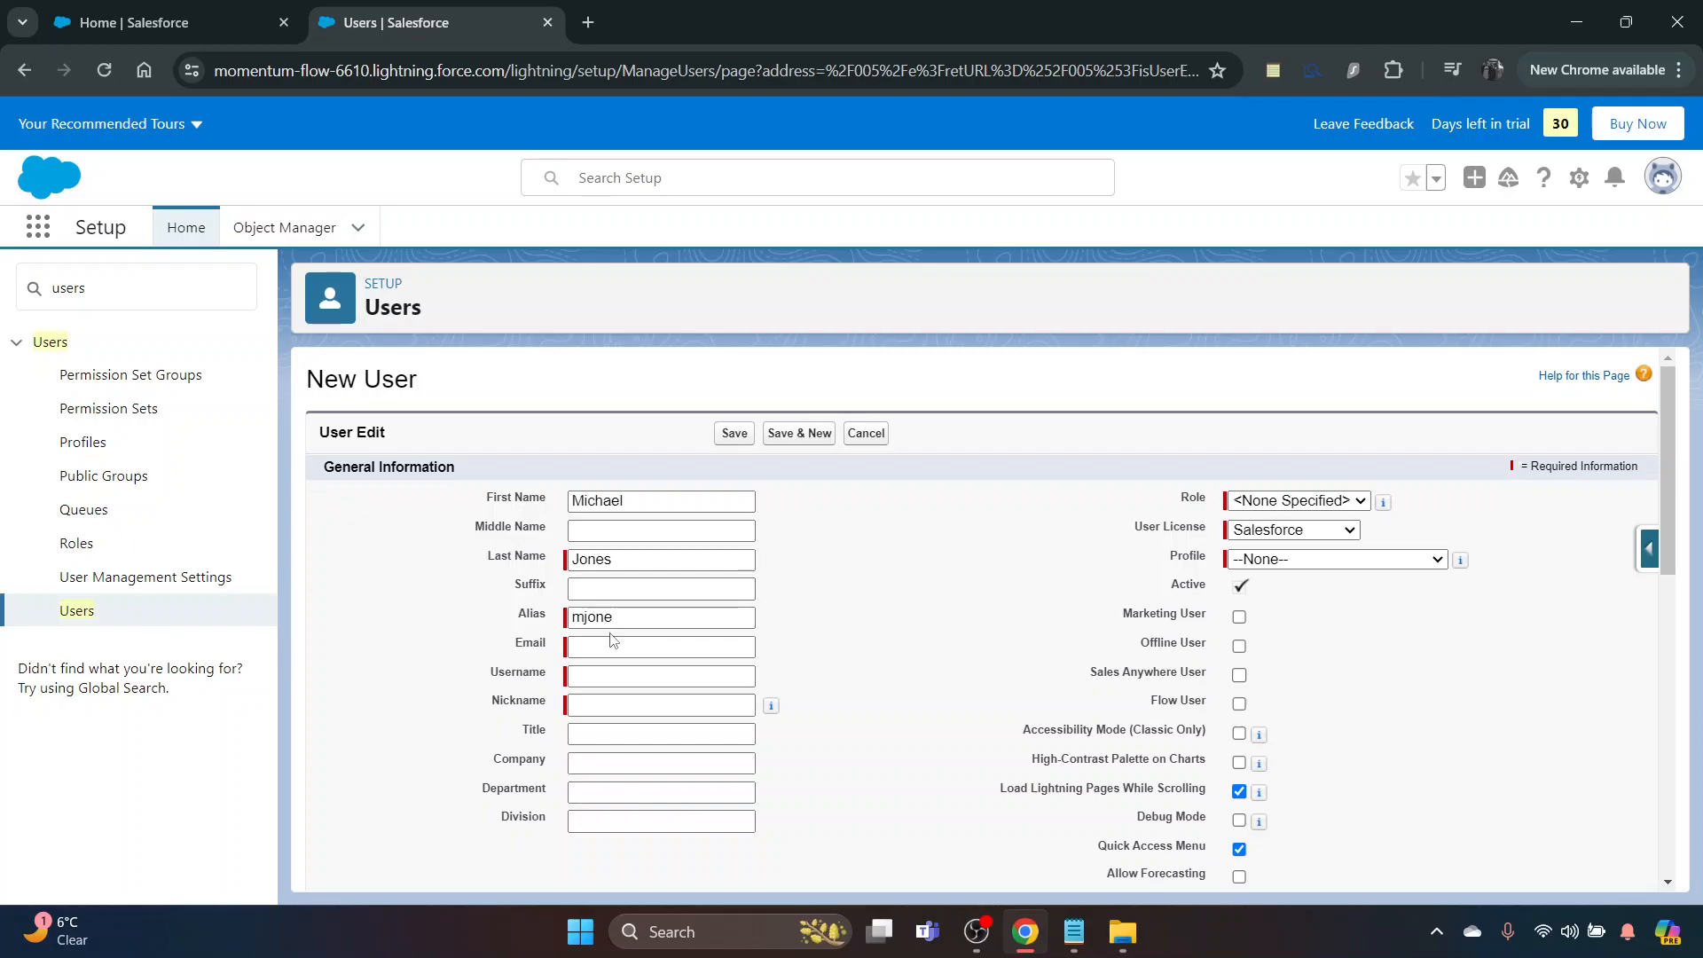
left_click(659, 646)
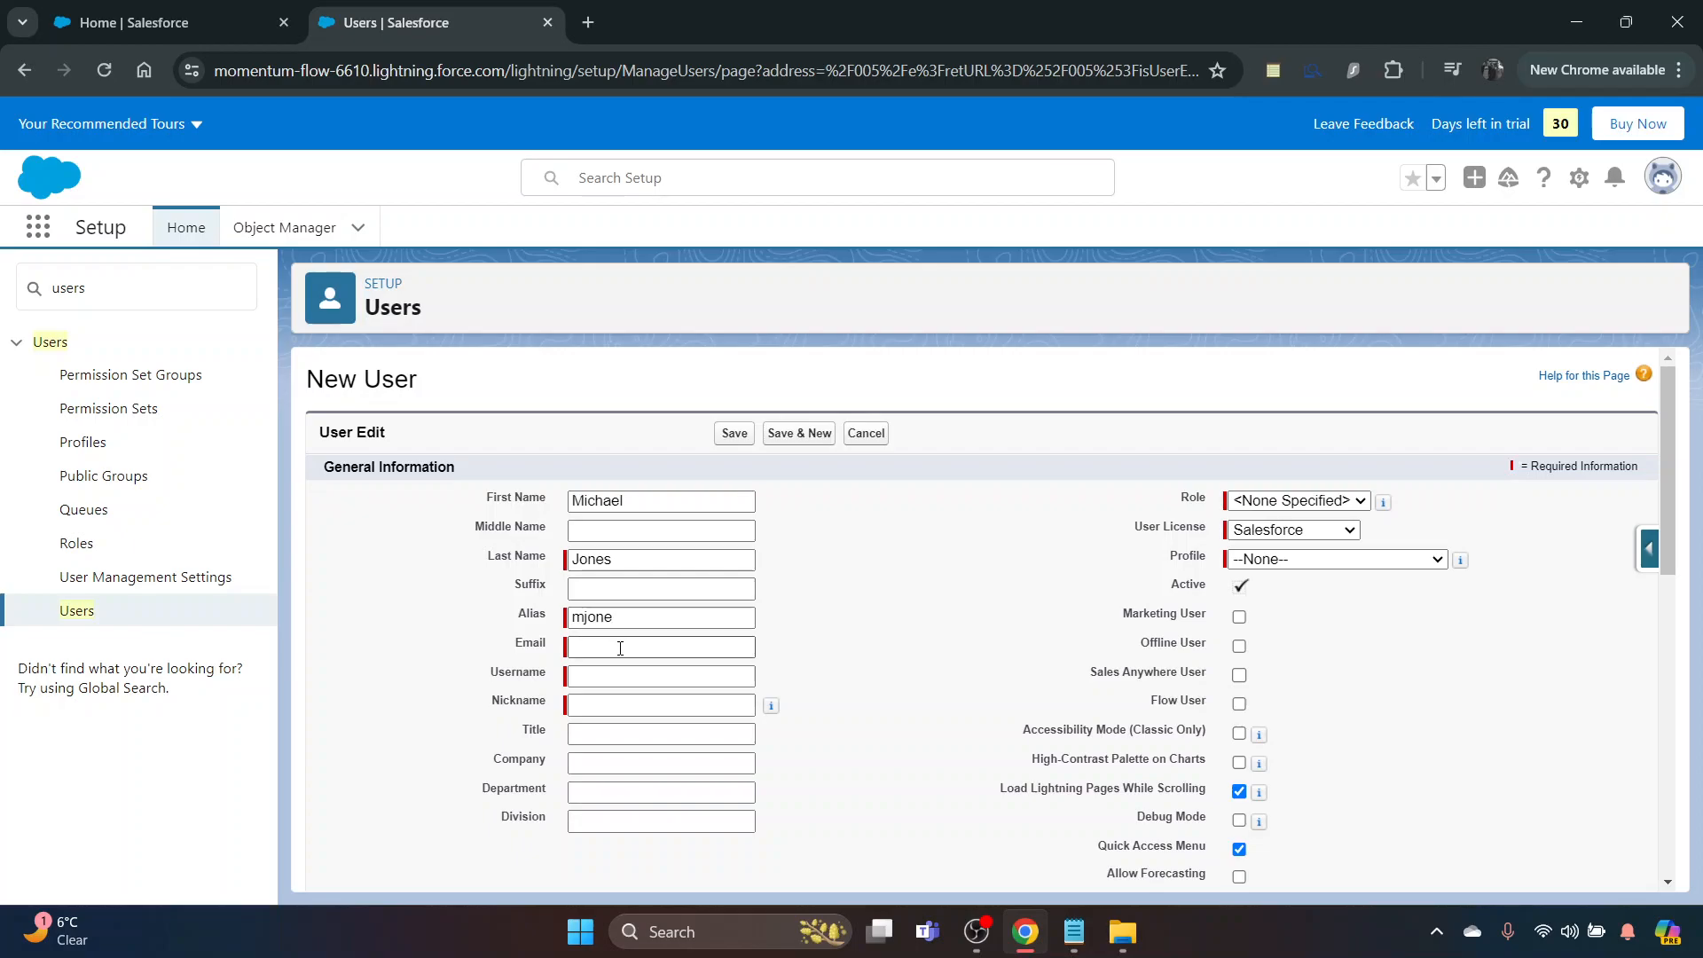
left_click(659, 647)
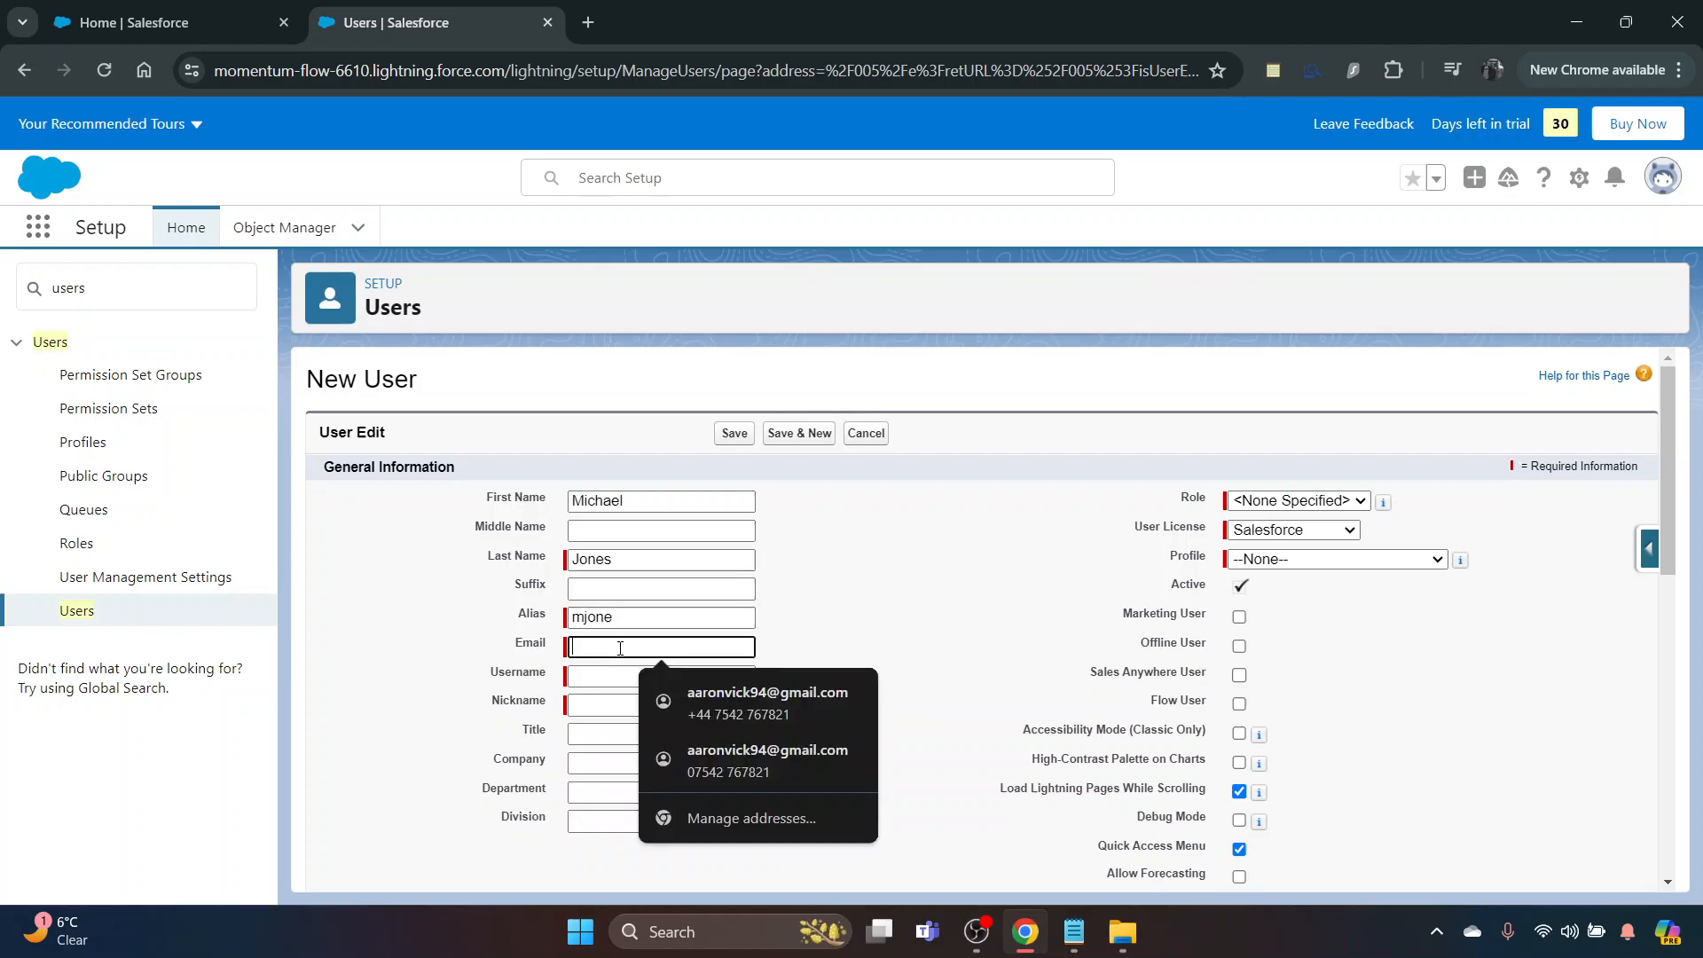
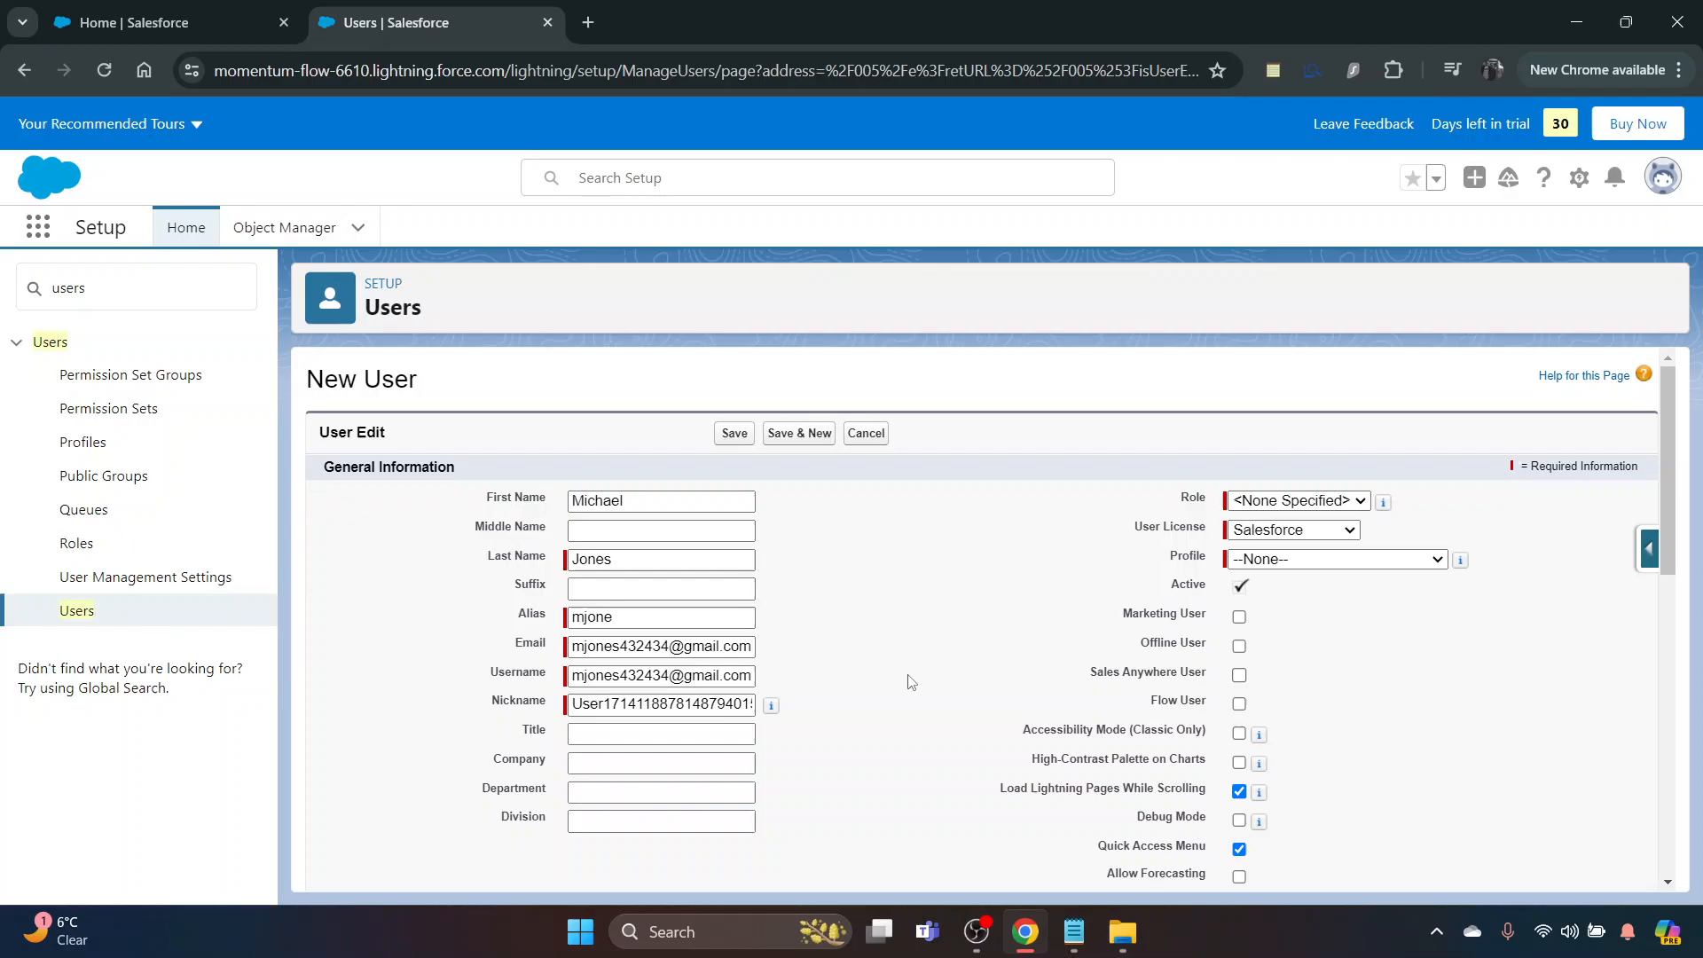
Step: Assign the Sales Employee role and the Standard User profile
left_click(1294, 501)
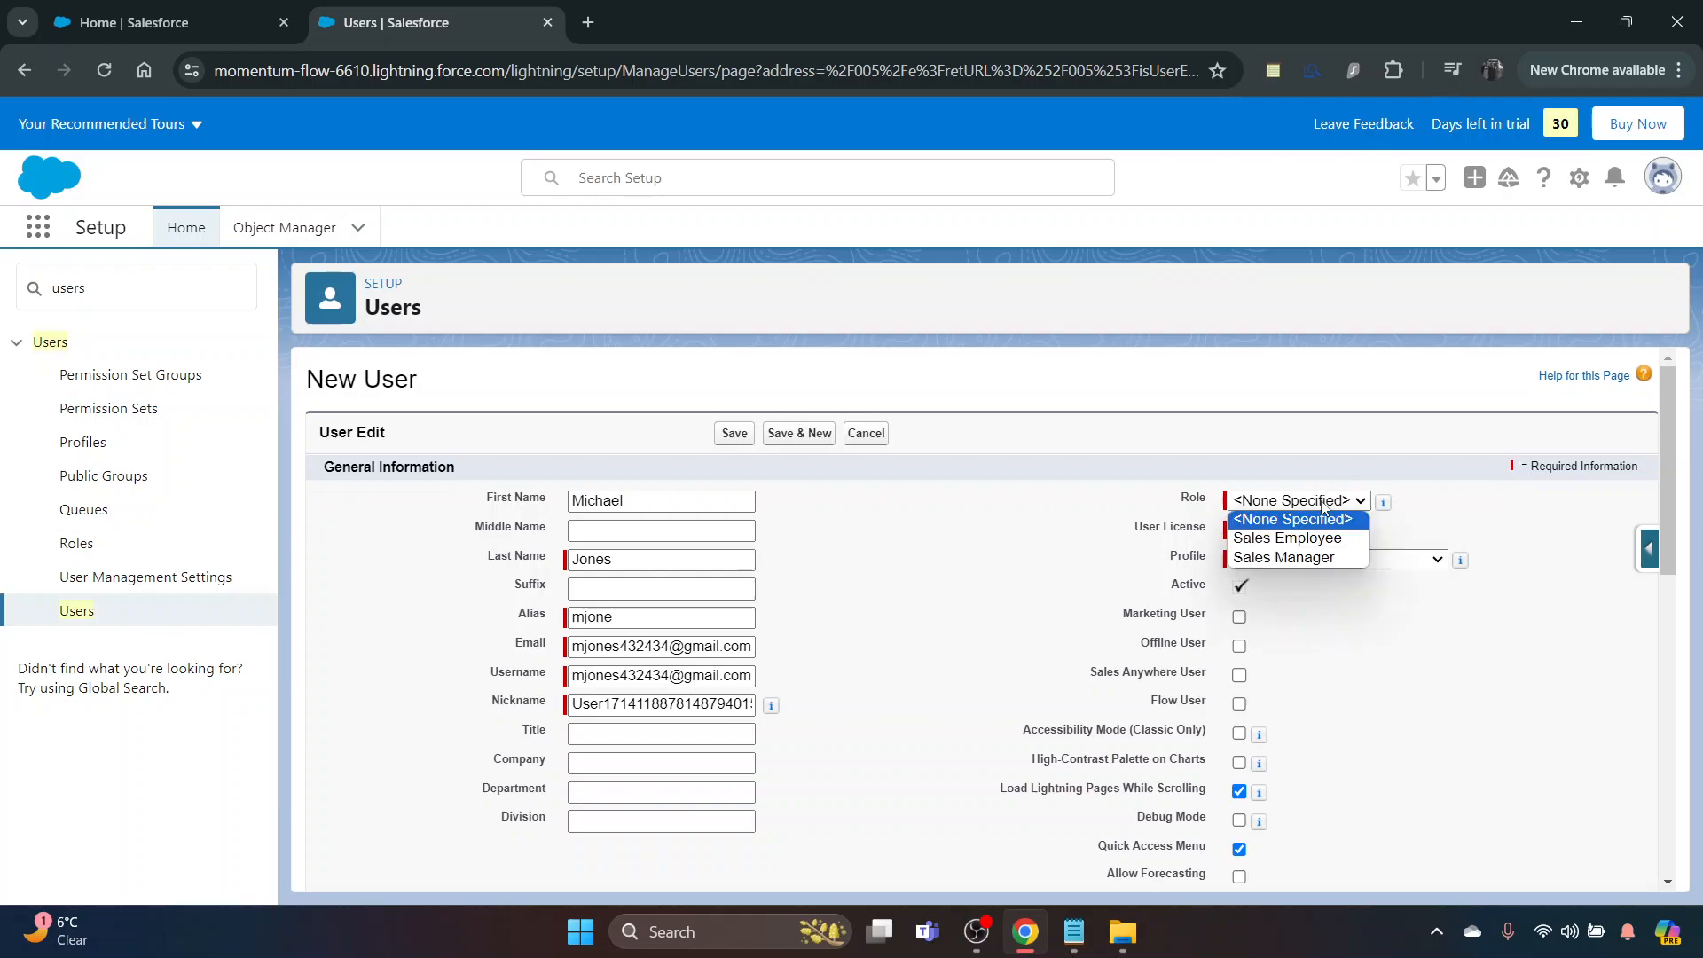
left_click(1286, 537)
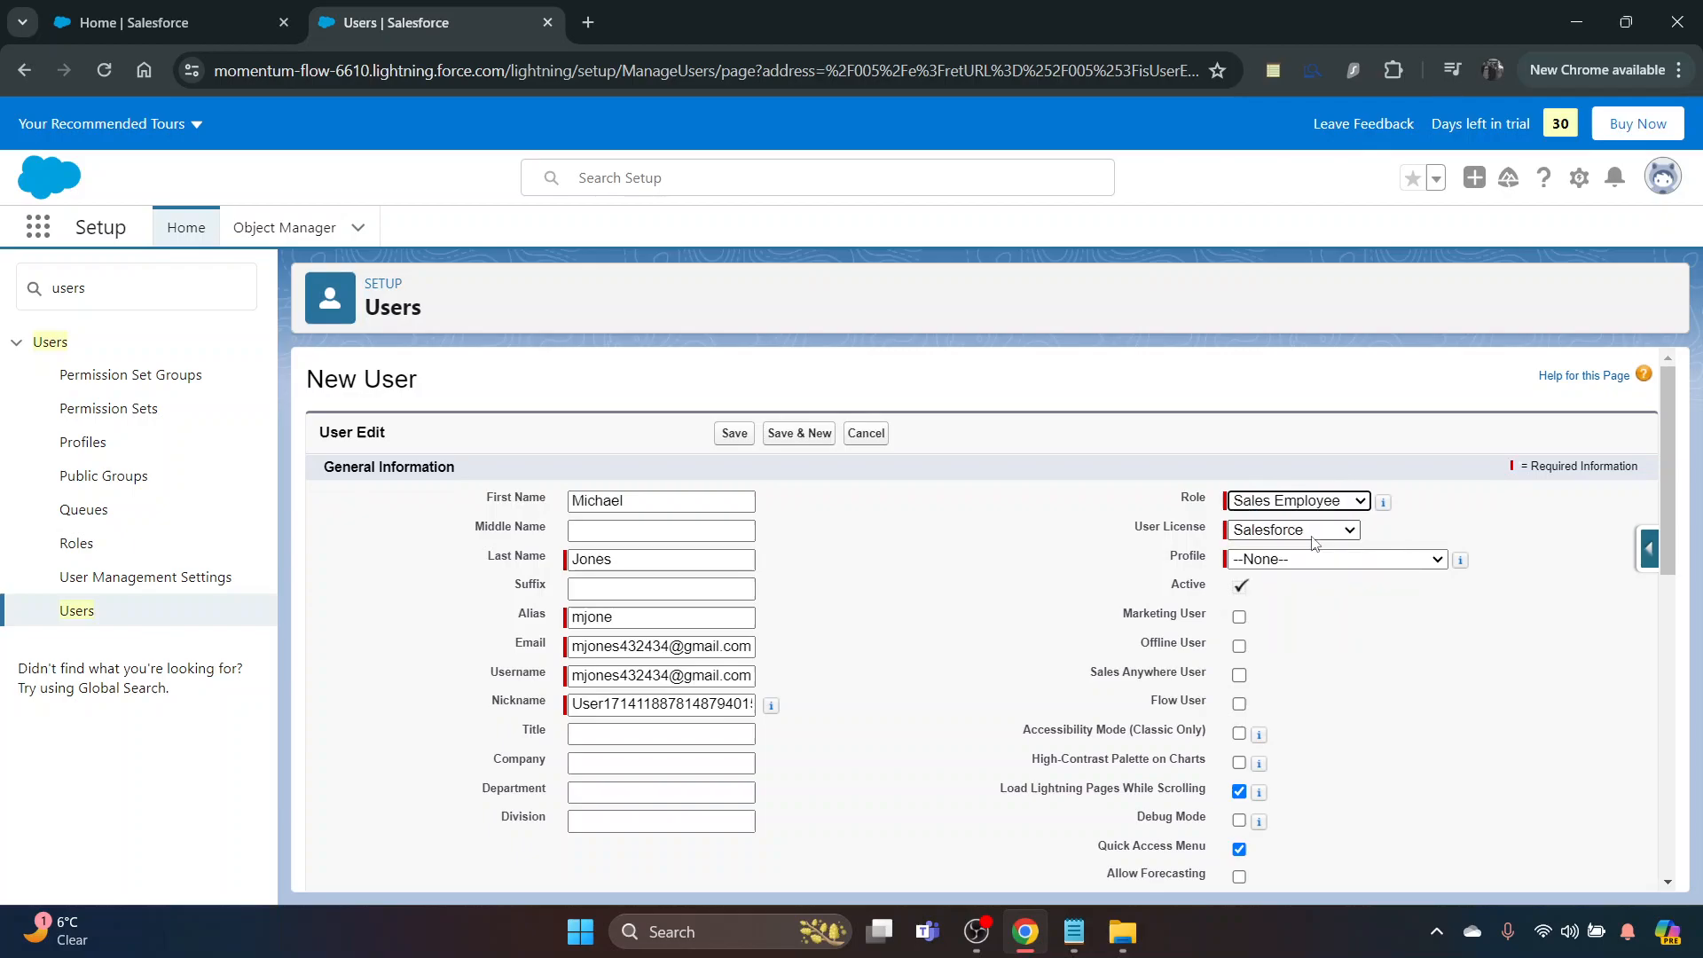
left_click(1335, 558)
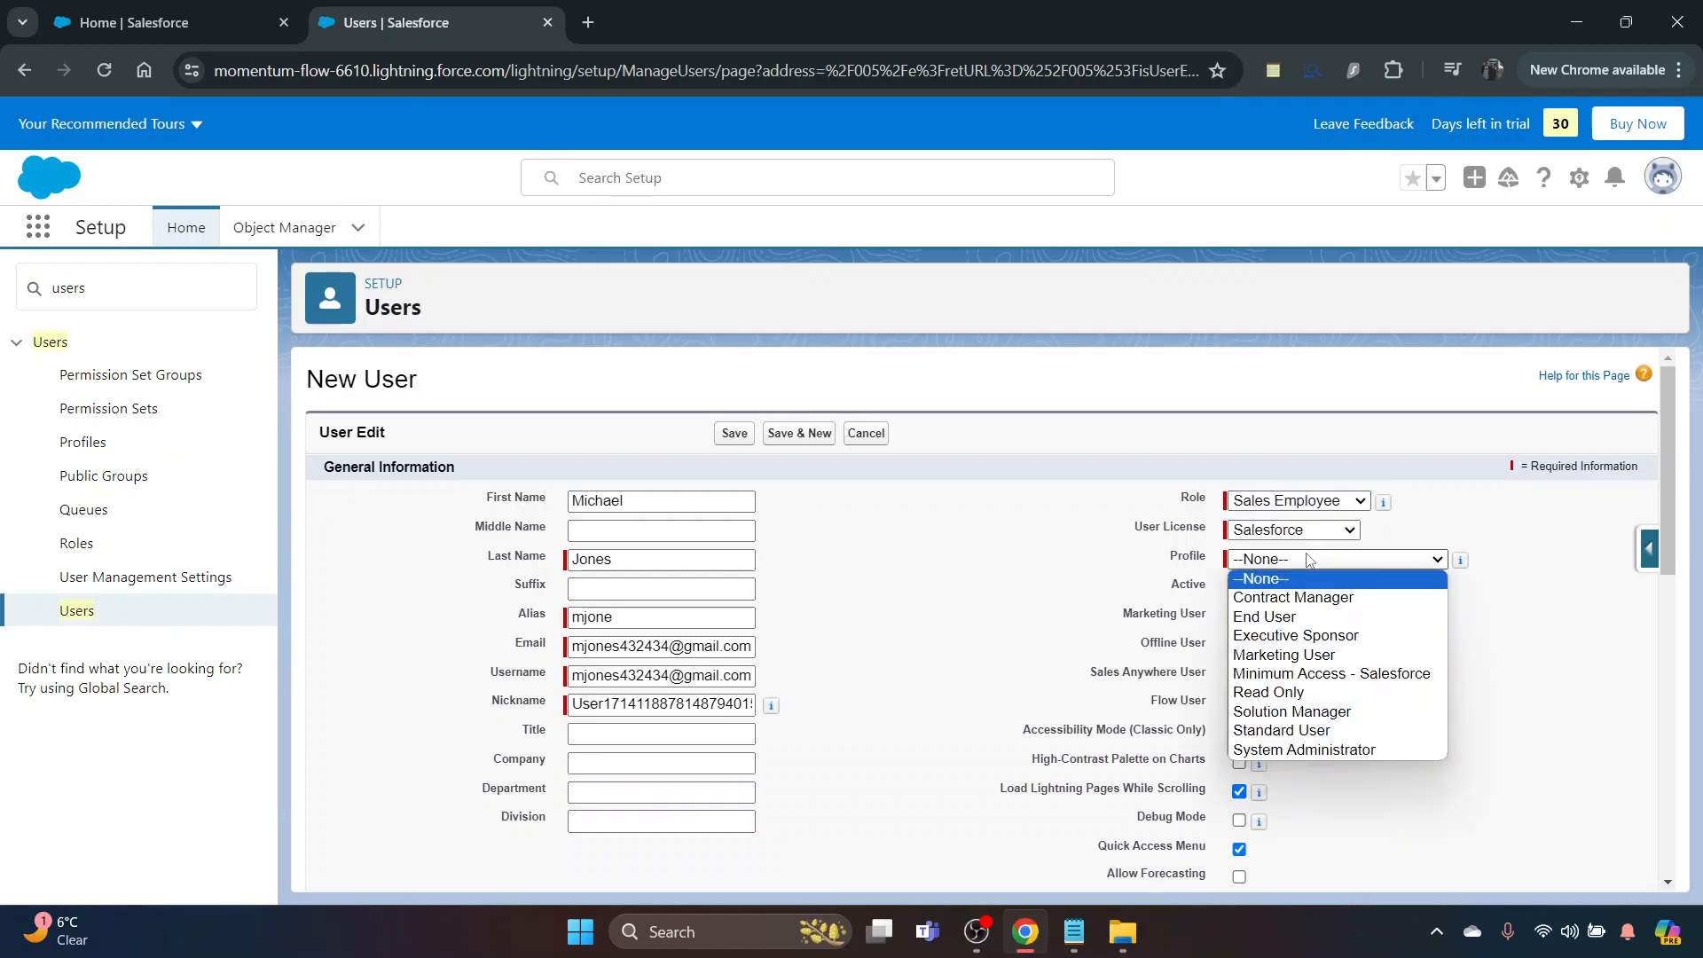
mouse_move(1264, 618)
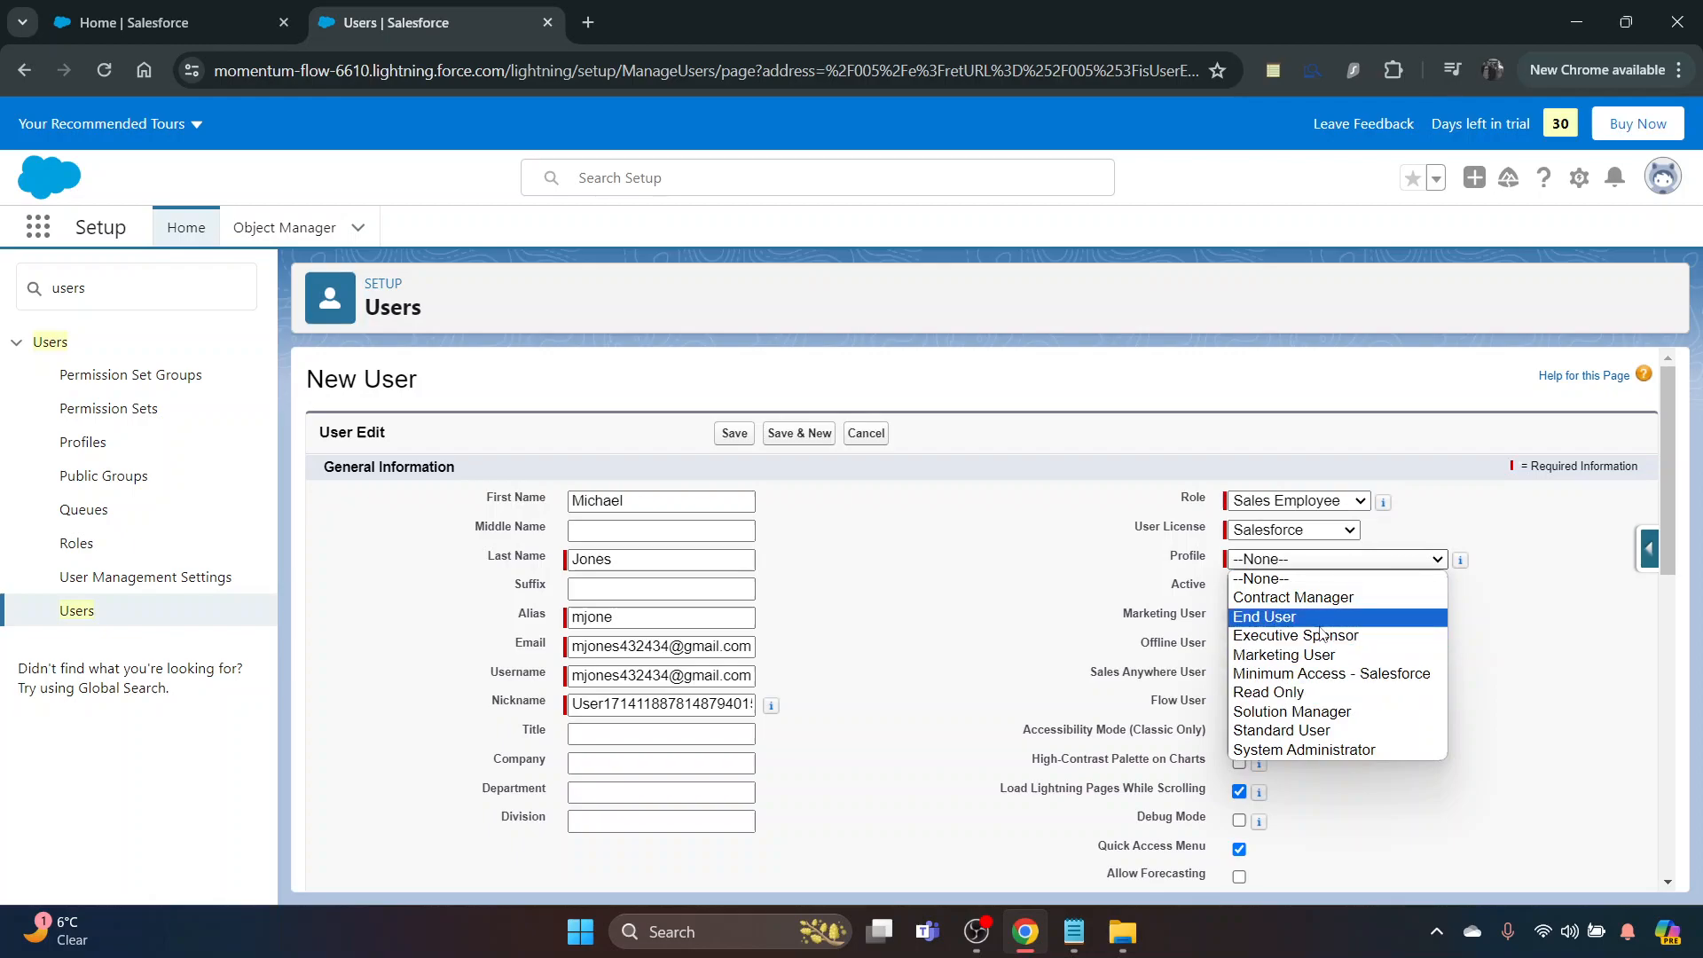
mouse_move(1282, 729)
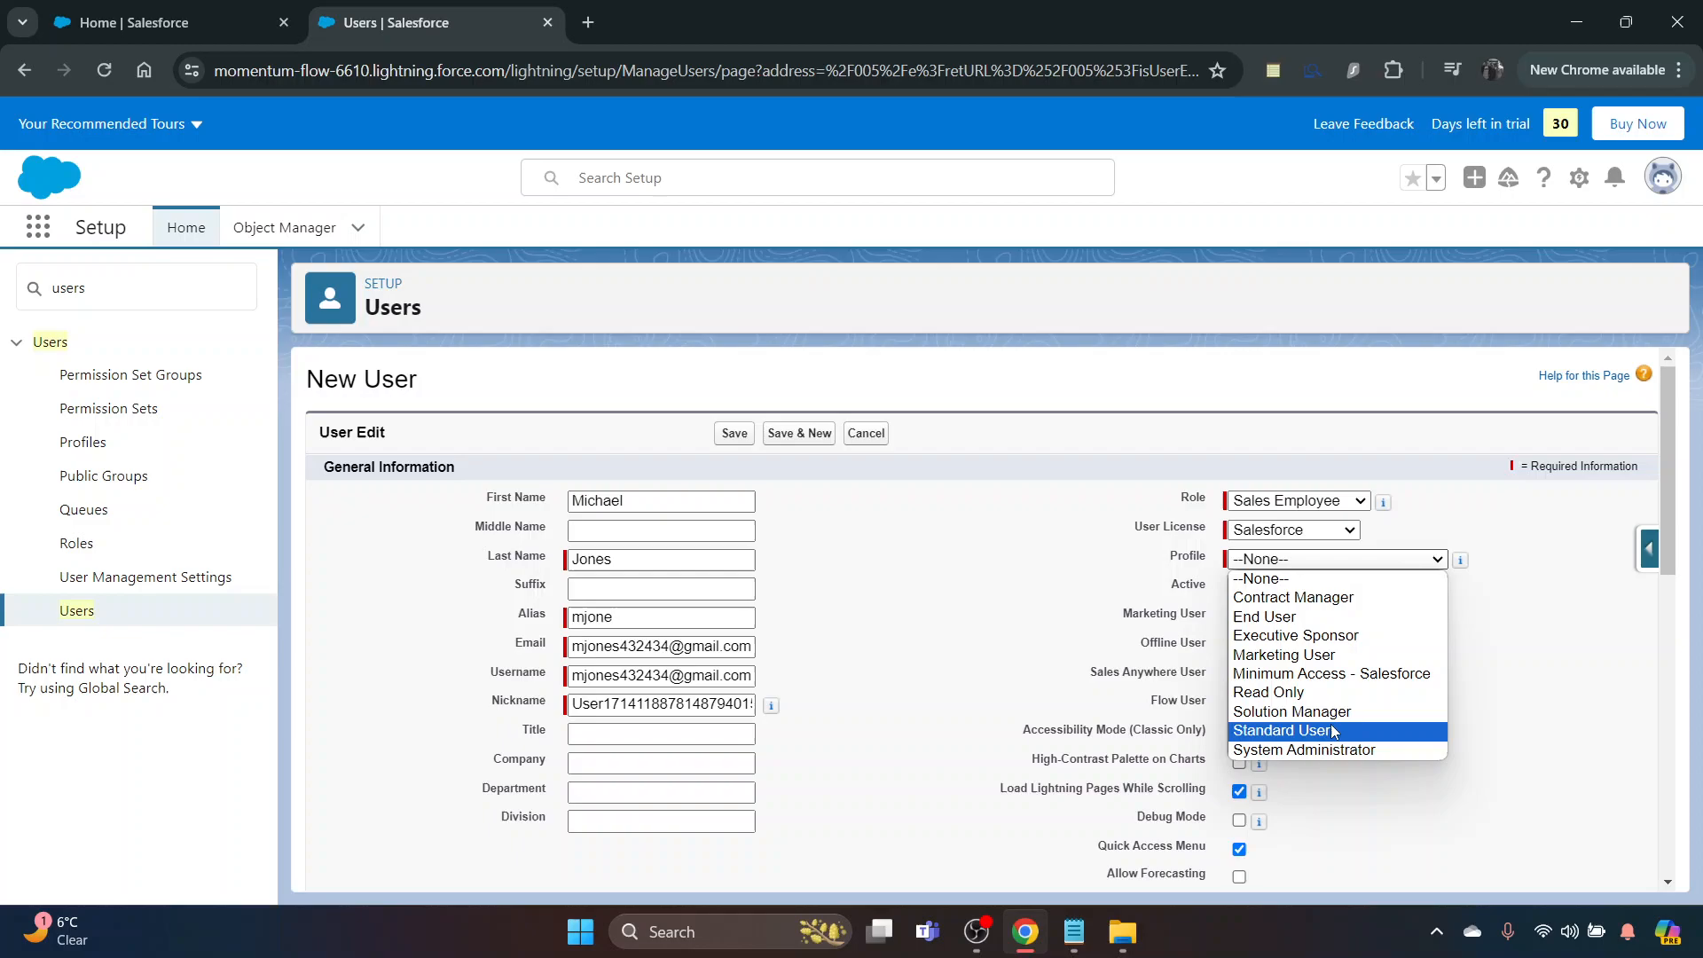
left_click(1281, 730)
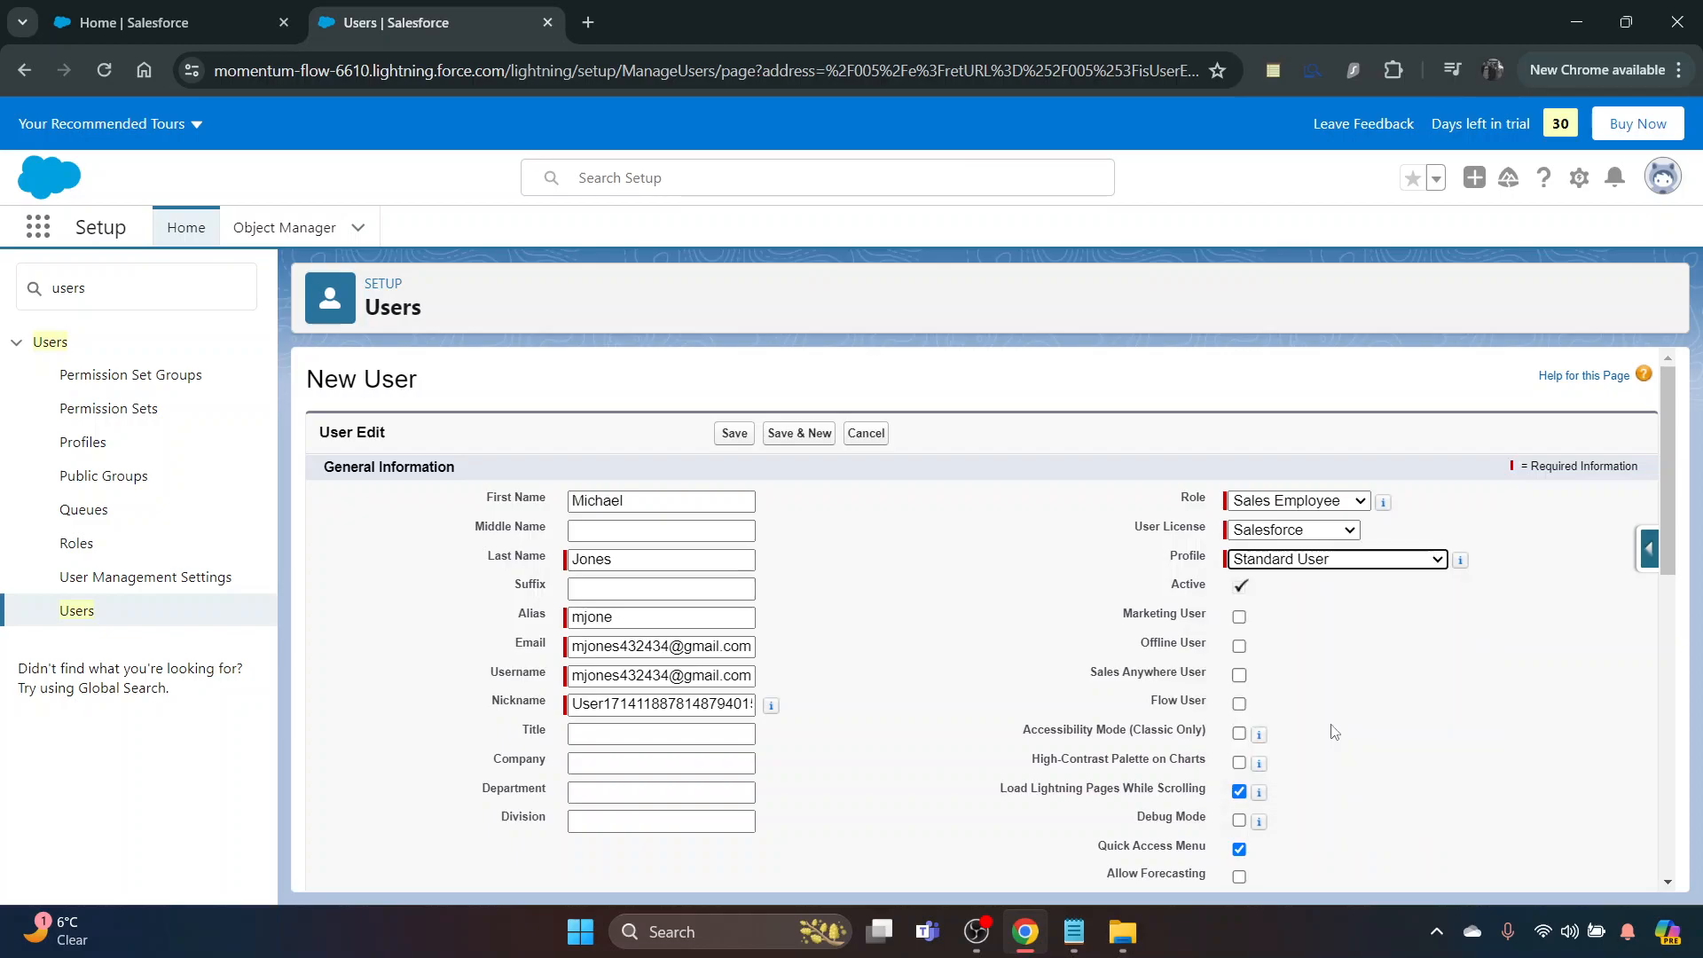
Step: Save the new user with 'Generate new password' left checked
scroll("down", 3)
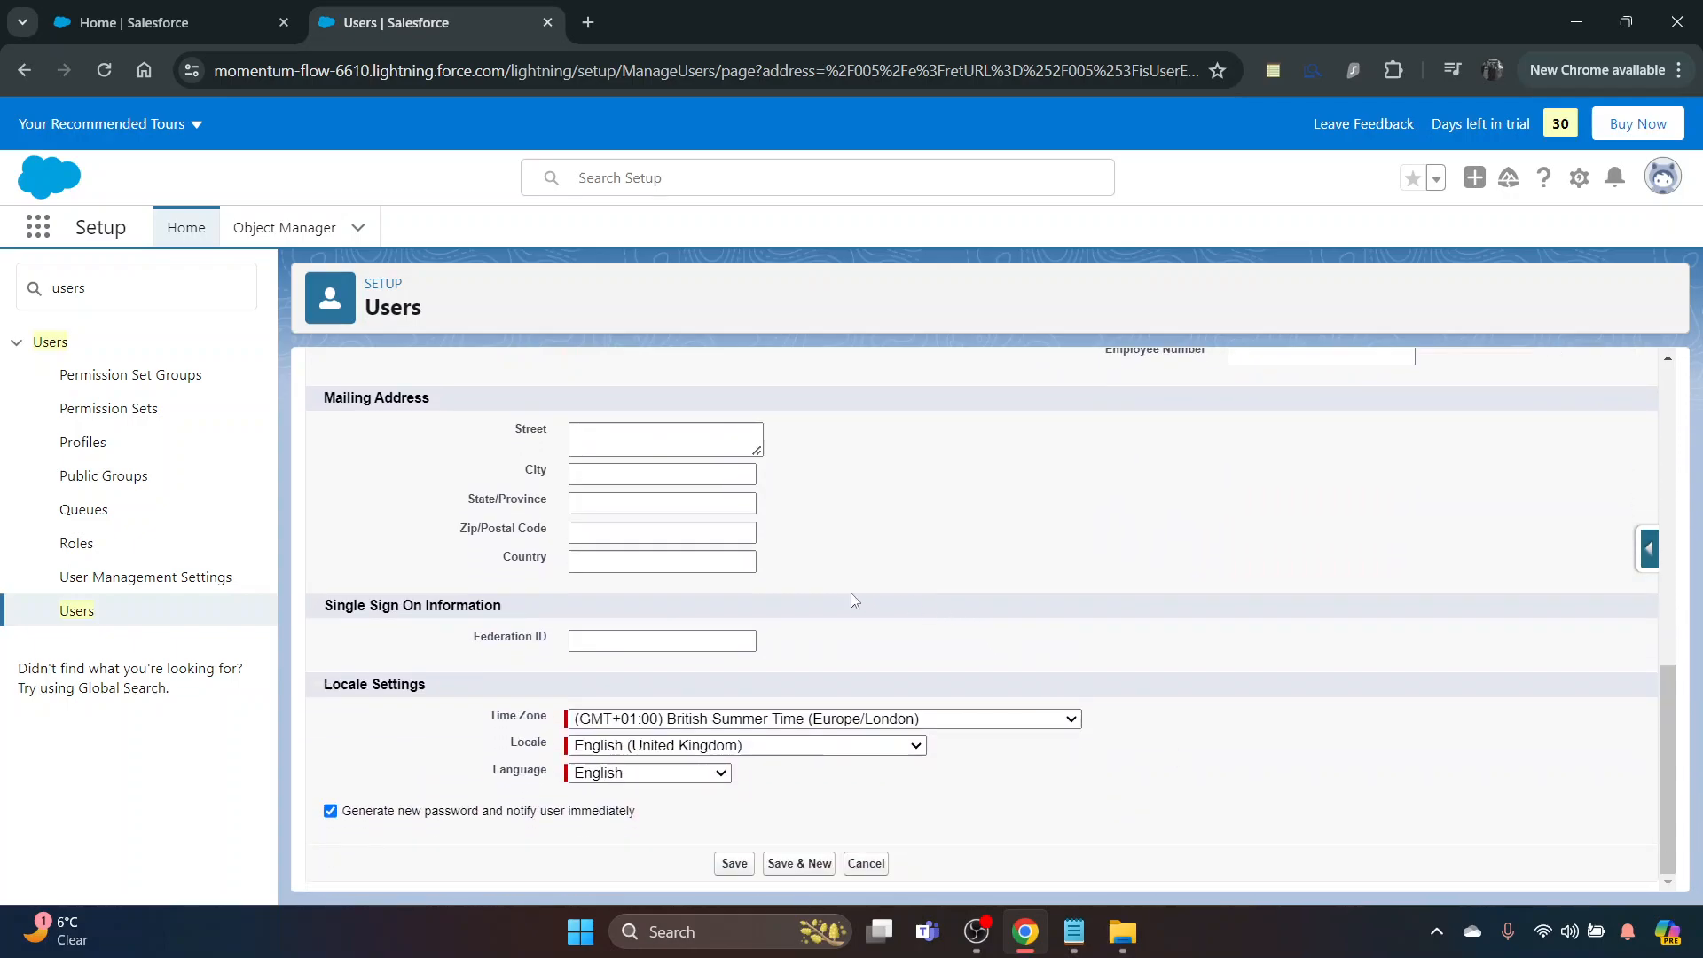
mouse_move(749, 819)
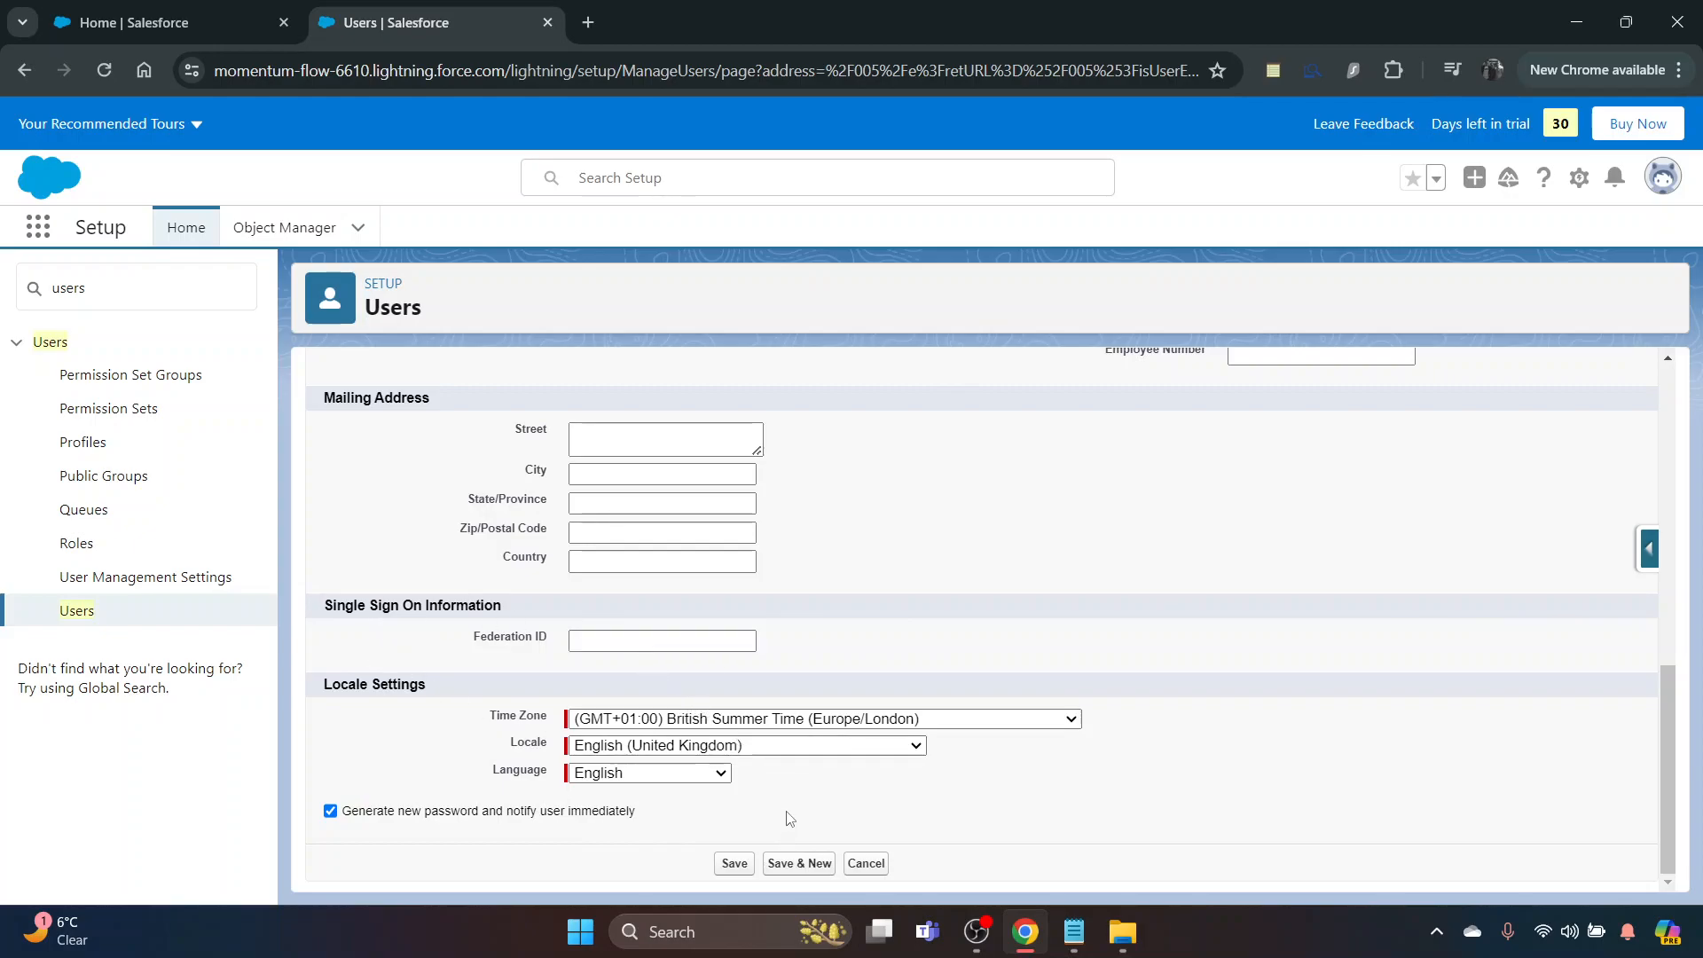
mouse_move(809, 812)
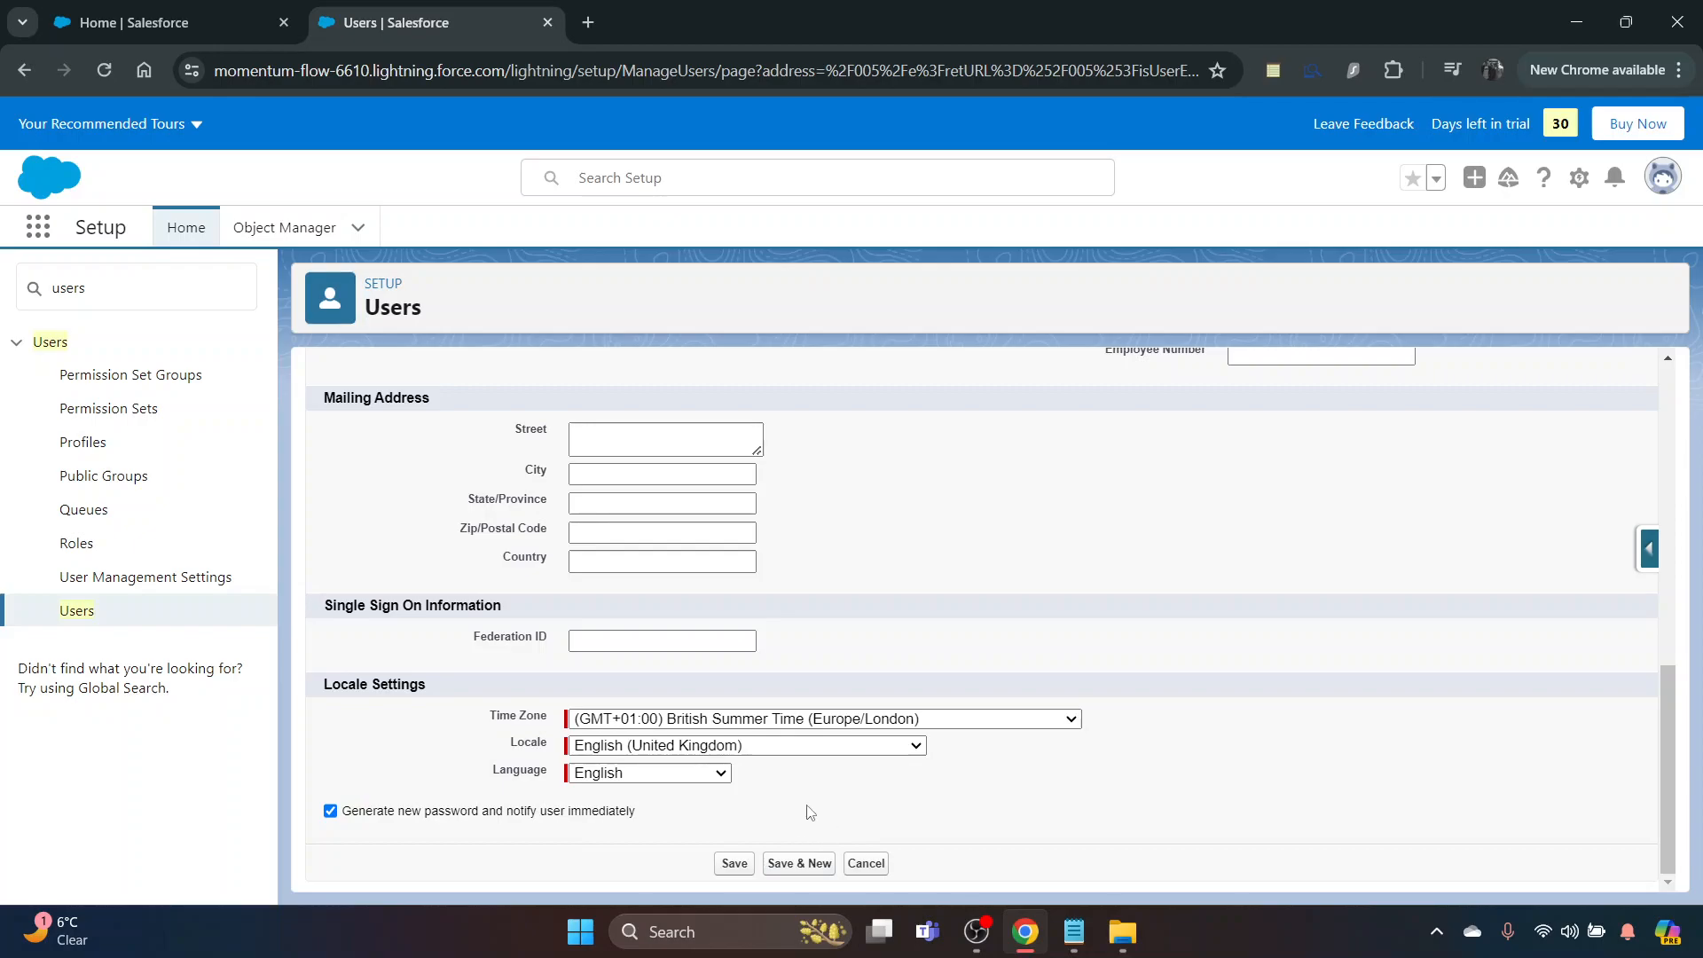
mouse_move(799, 869)
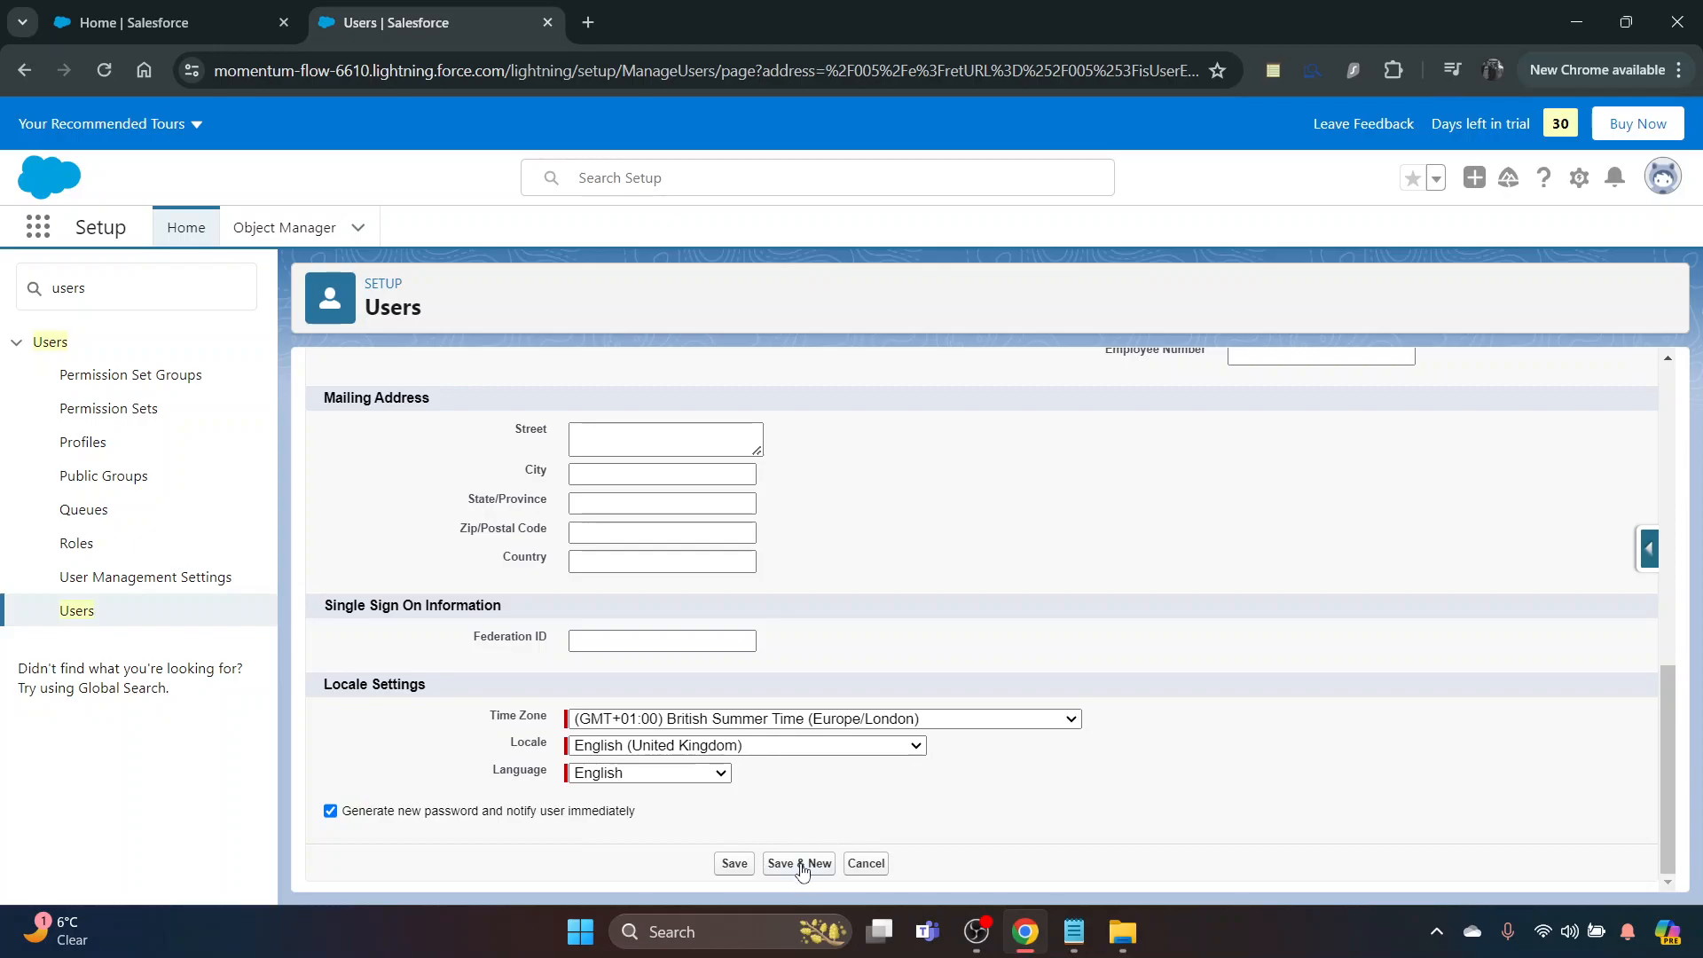
left_click(798, 862)
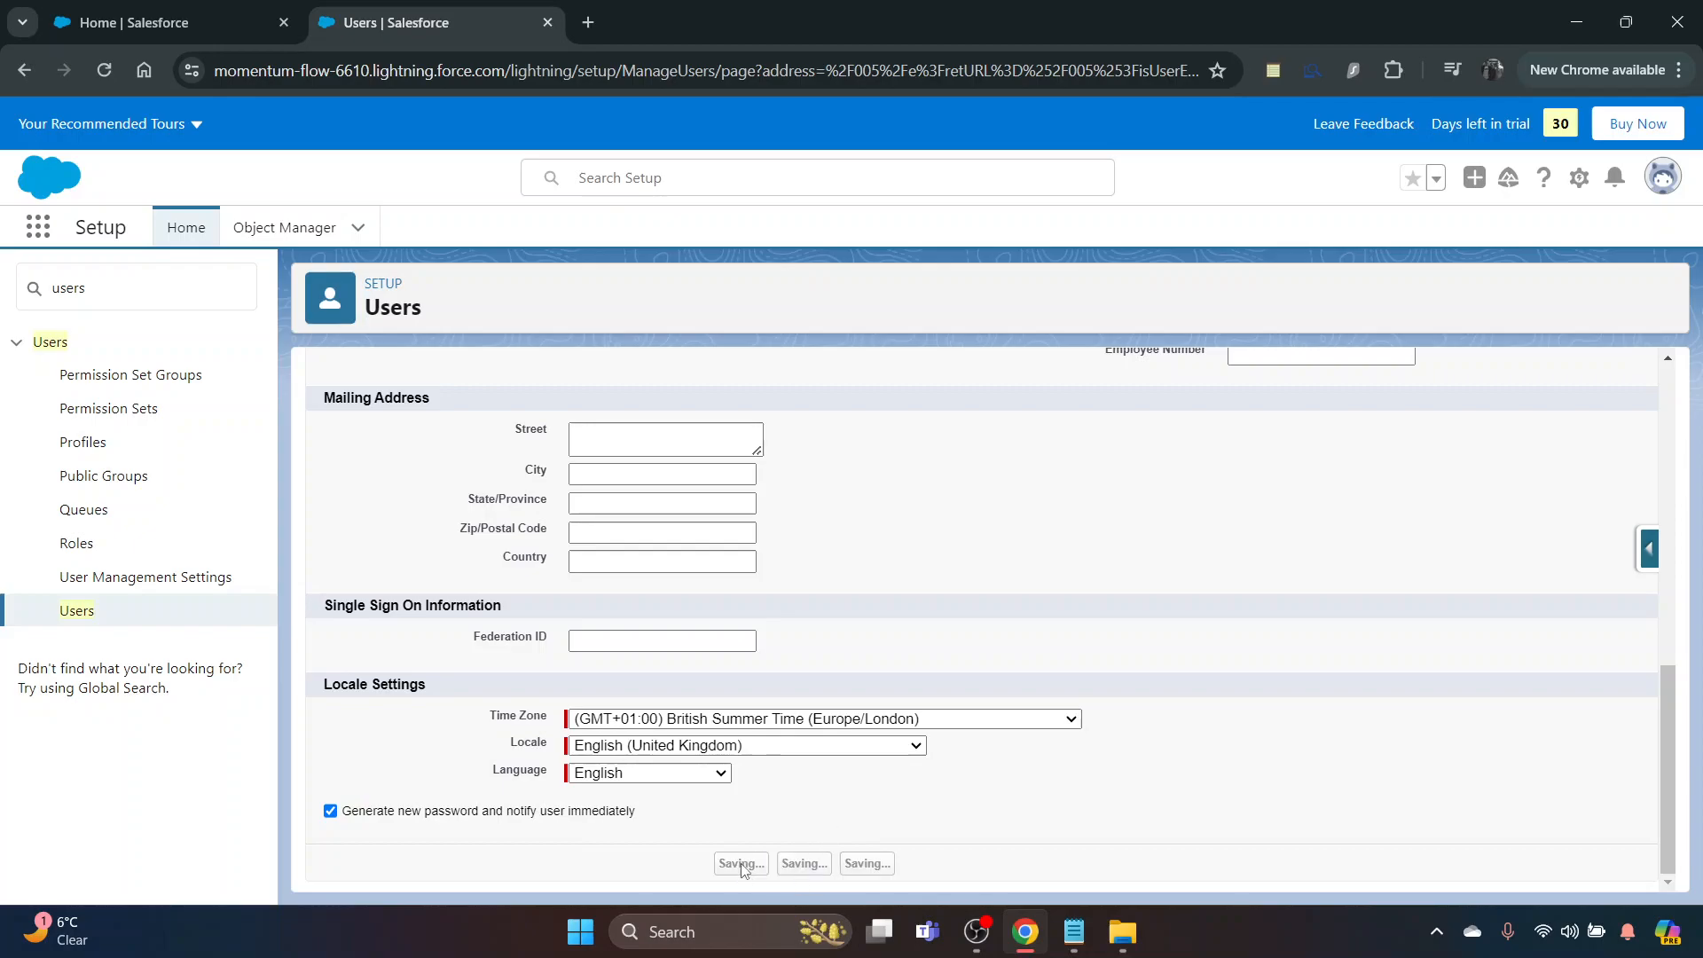
left_click(741, 862)
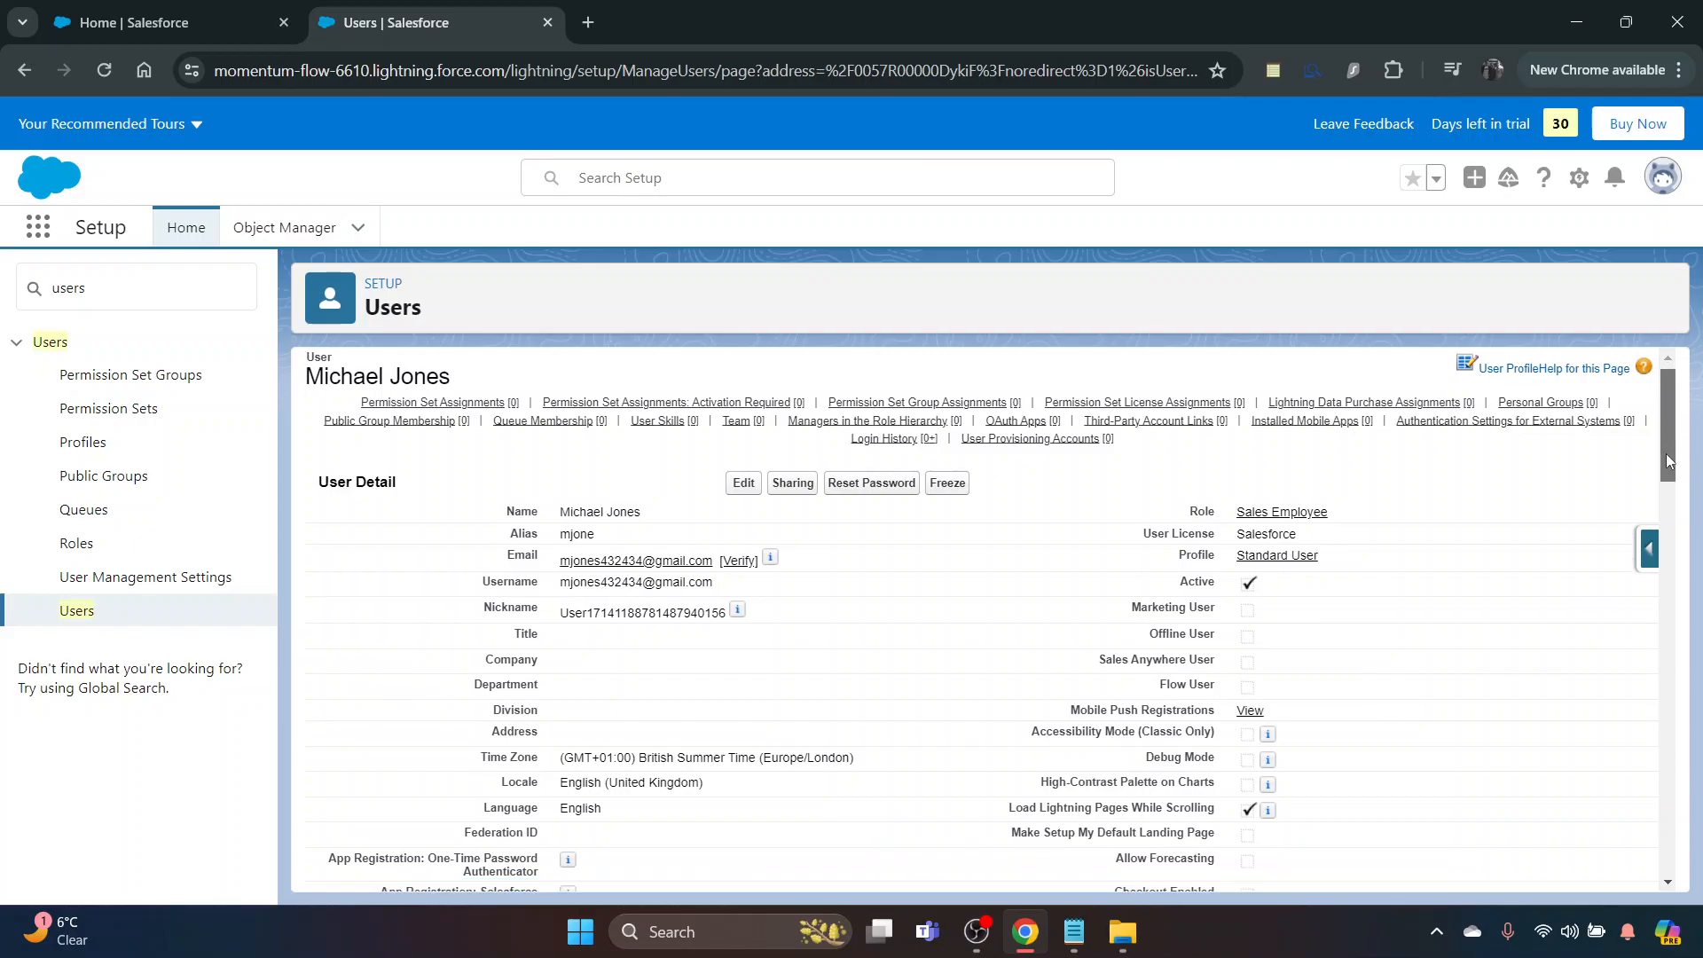
scroll("down", 3)
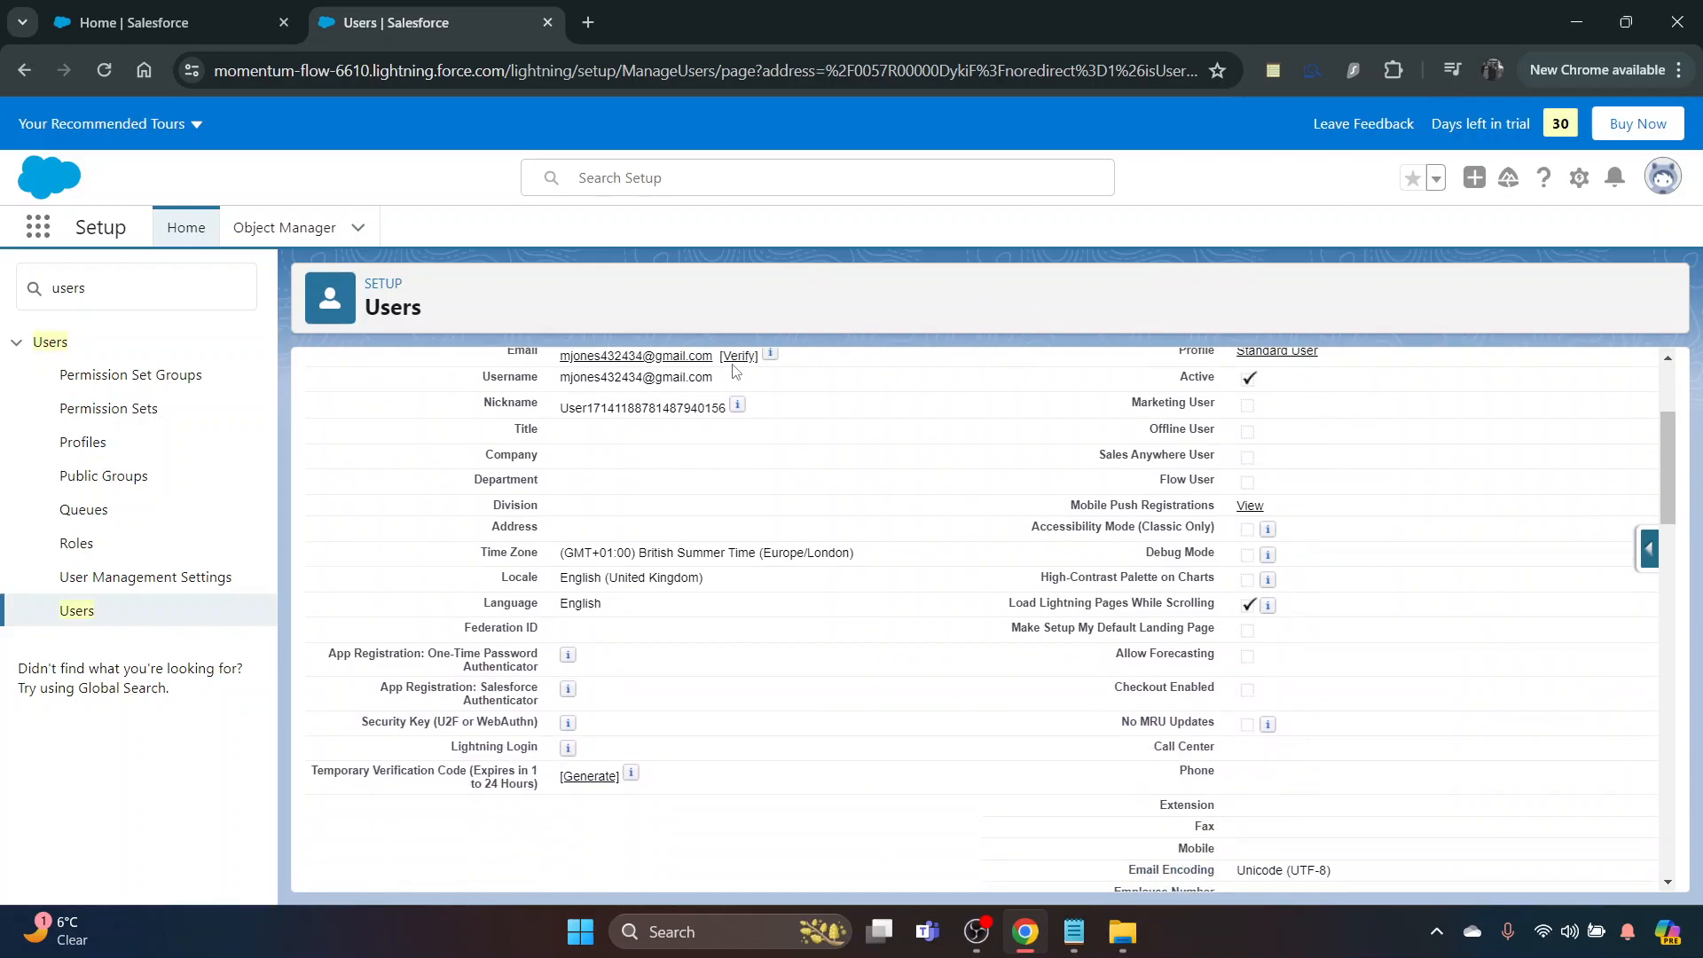